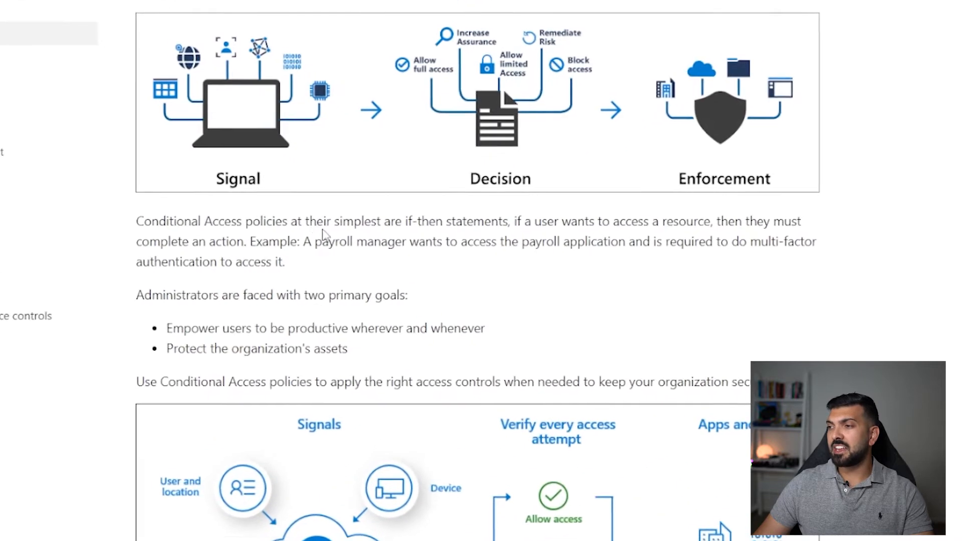
Step: Leave the Microsoft Learn article and switch to the Azure portal home tab
scroll(down, 3)
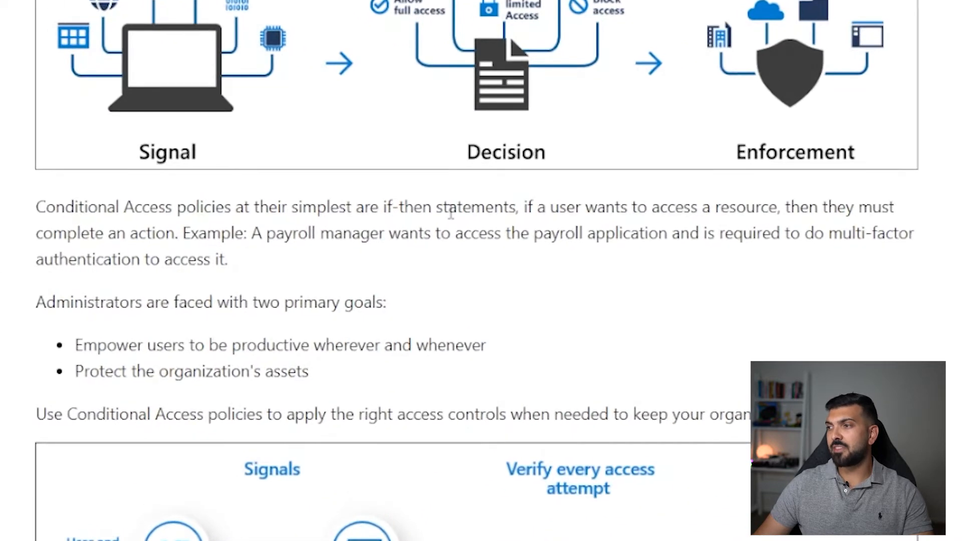
mouse_move(587, 277)
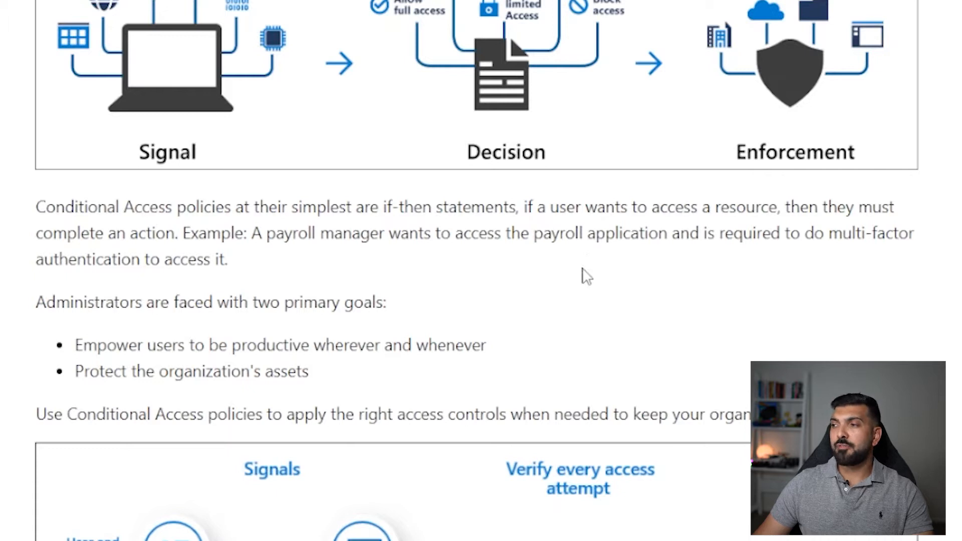
mouse_move(700, 285)
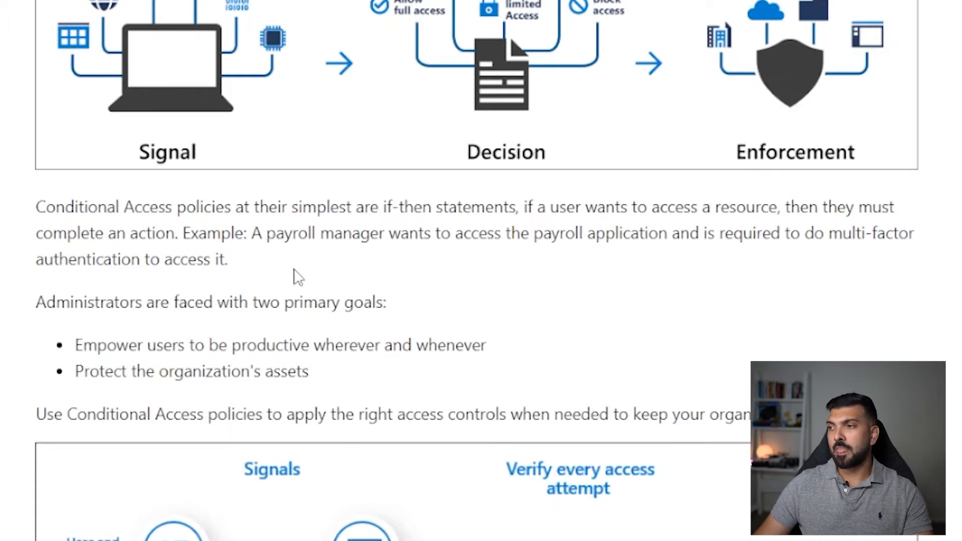
mouse_move(307, 255)
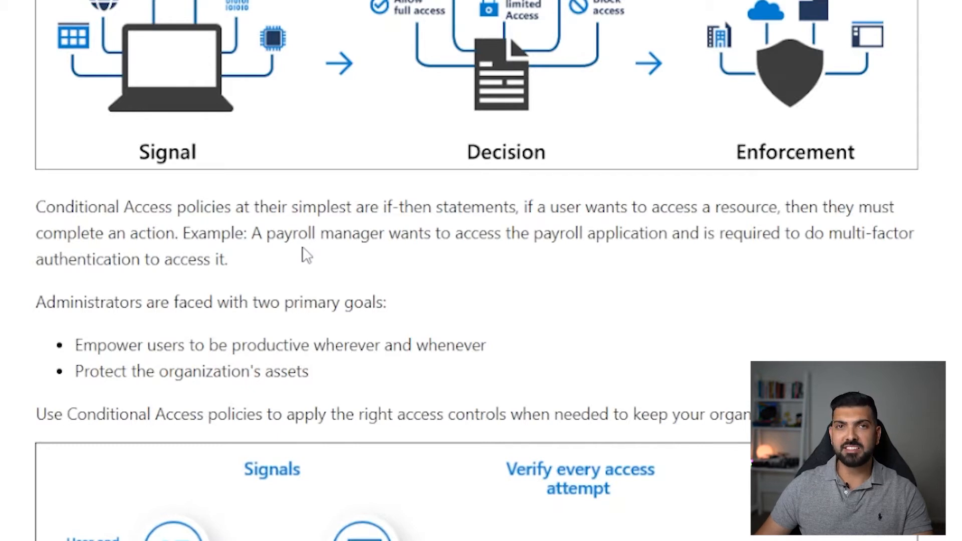
mouse_move(638, 343)
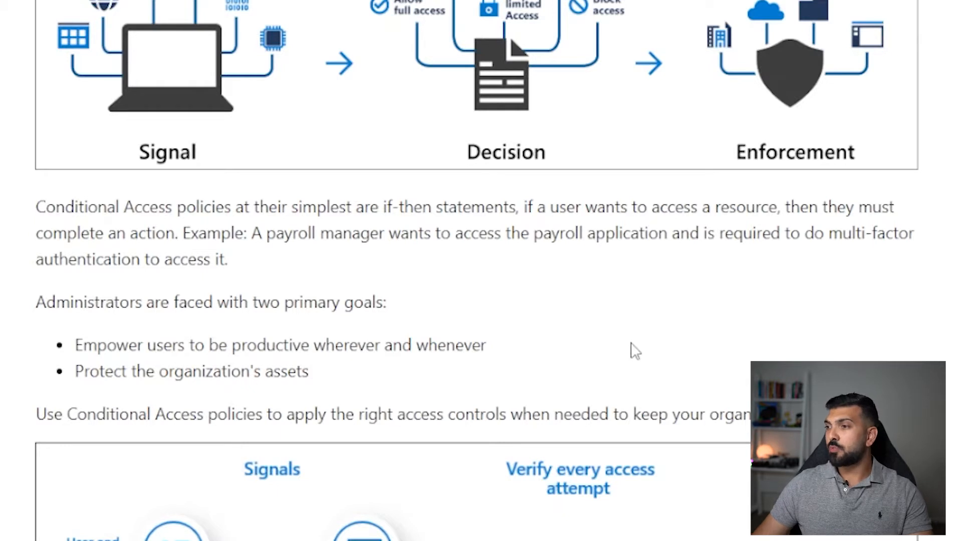
mouse_move(621, 335)
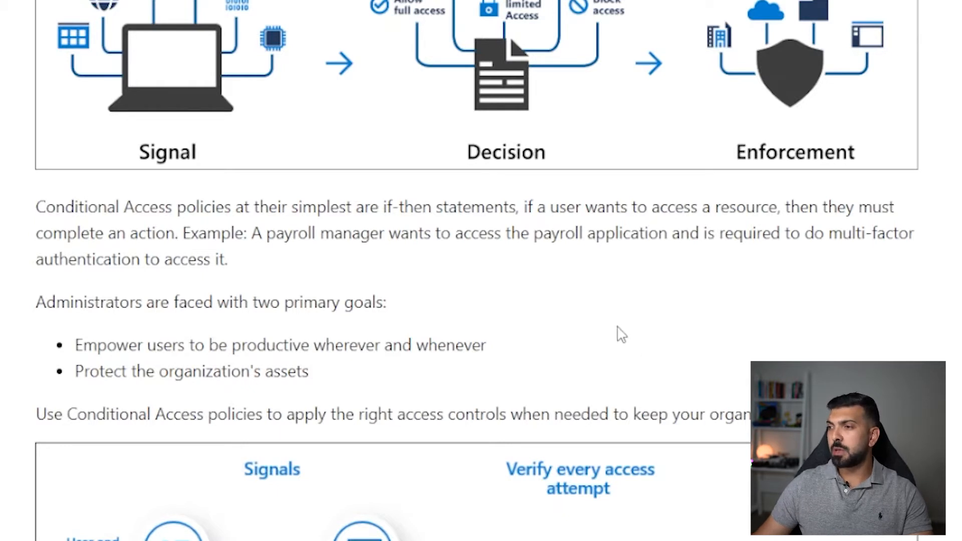
mouse_move(683, 318)
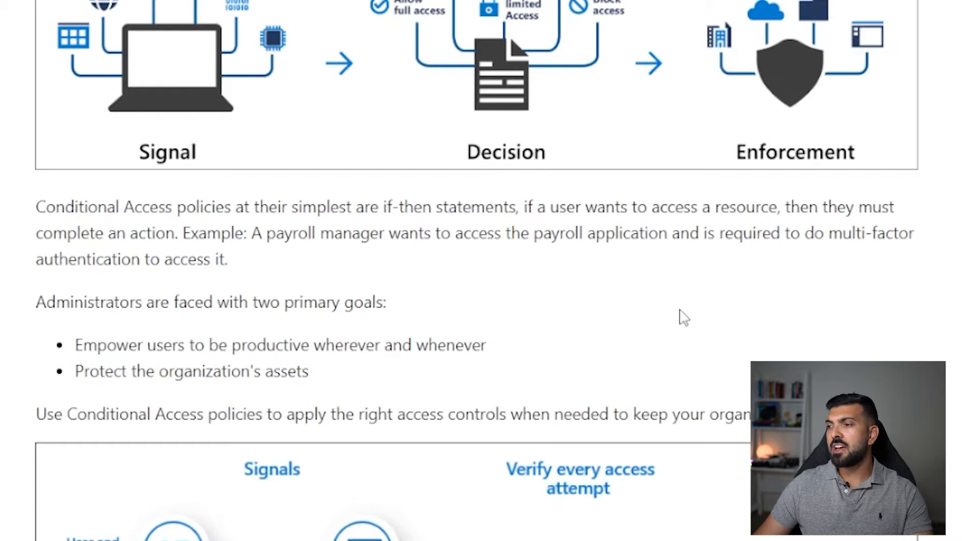
mouse_move(712, 315)
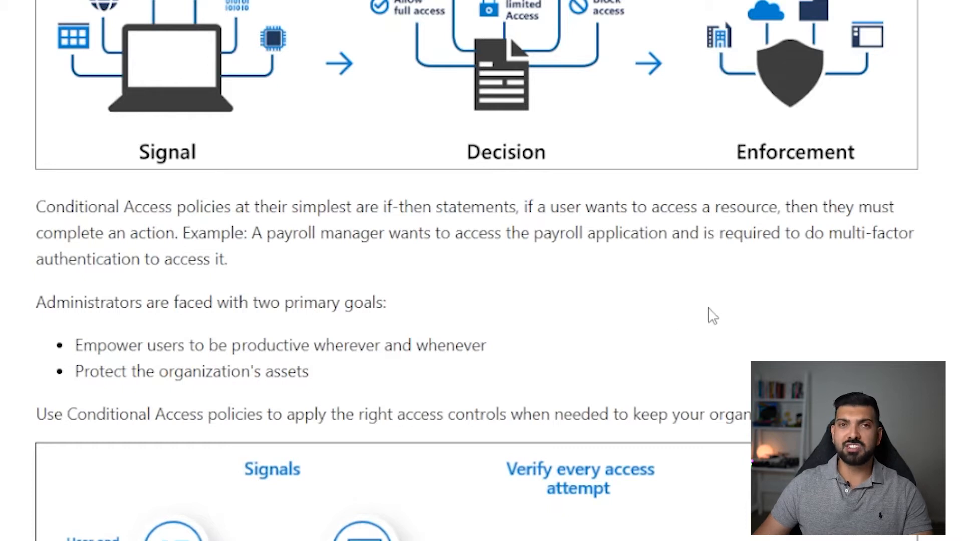
click(77, 27)
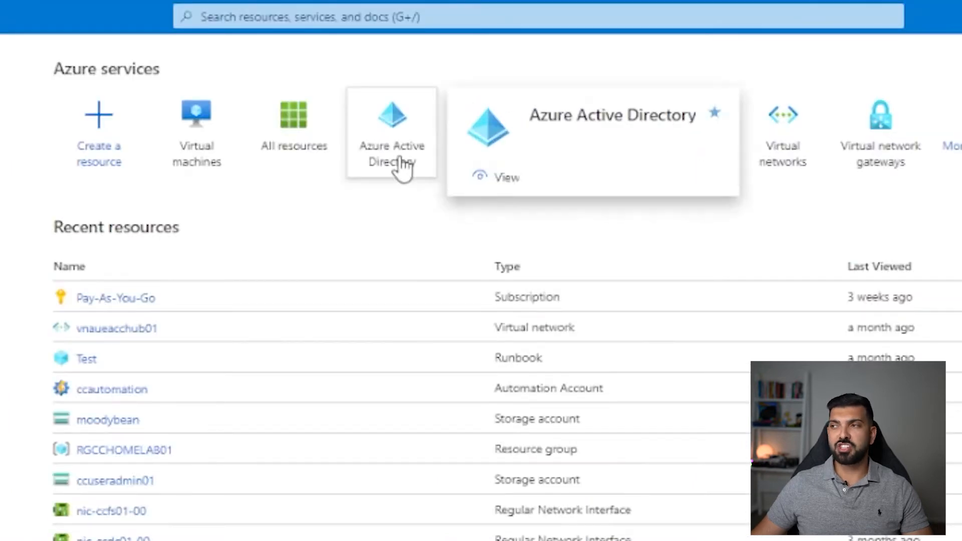
Step: Navigate Azure Active Directory > Security > Conditional Access and open 'Geofencing and Legacy Auth'
click(392, 129)
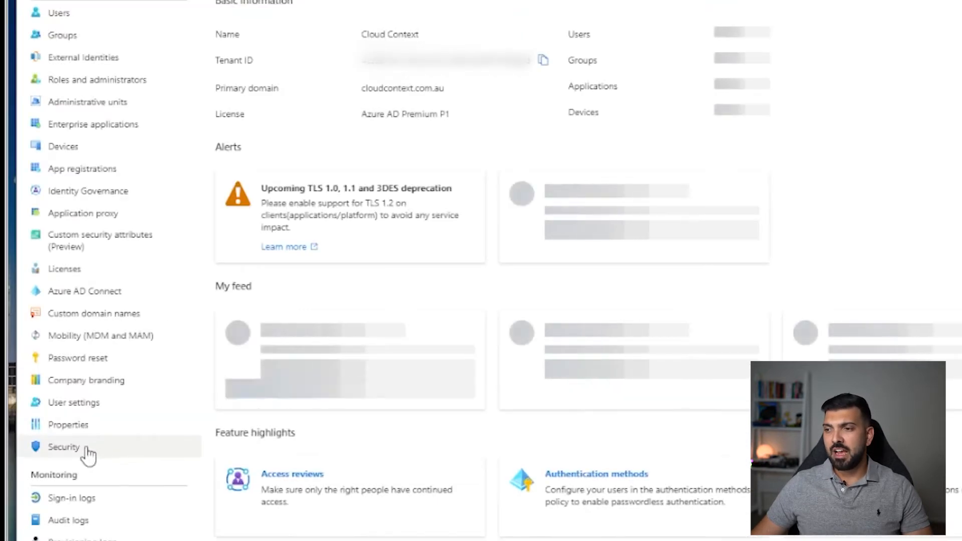
click(64, 447)
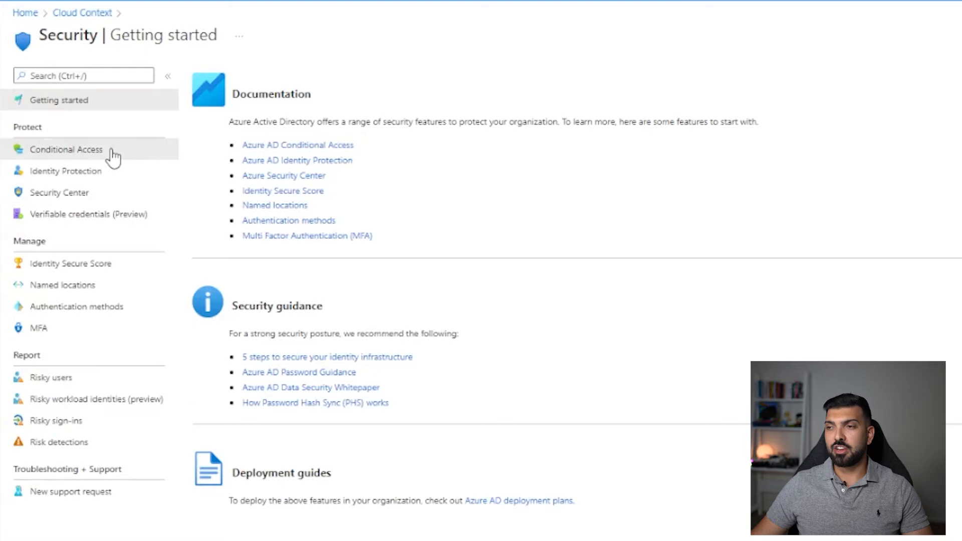
click(66, 149)
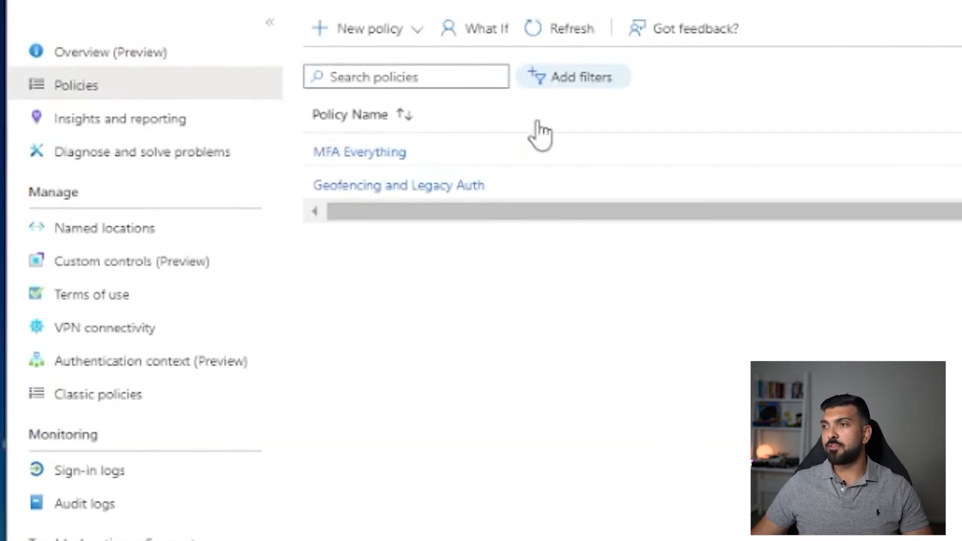
mouse_move(472, 257)
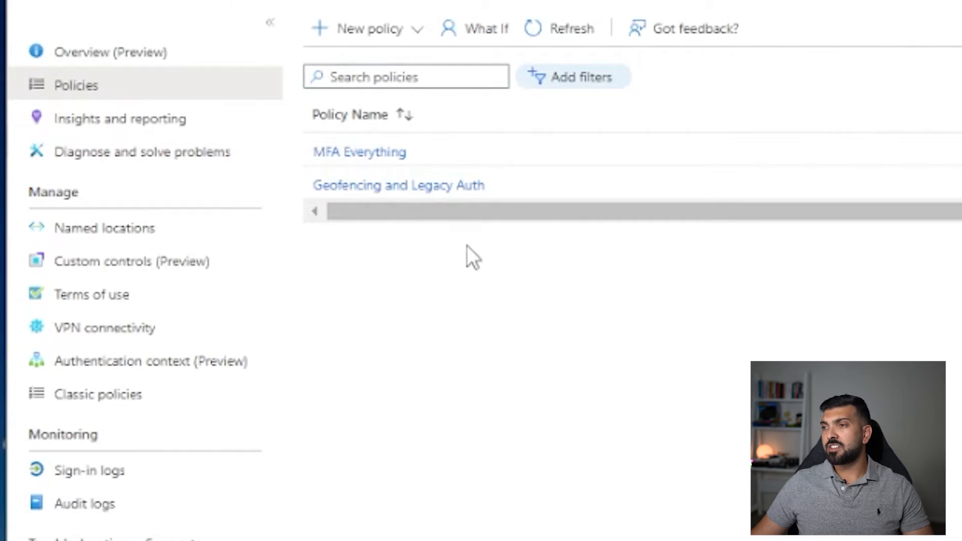
click(398, 184)
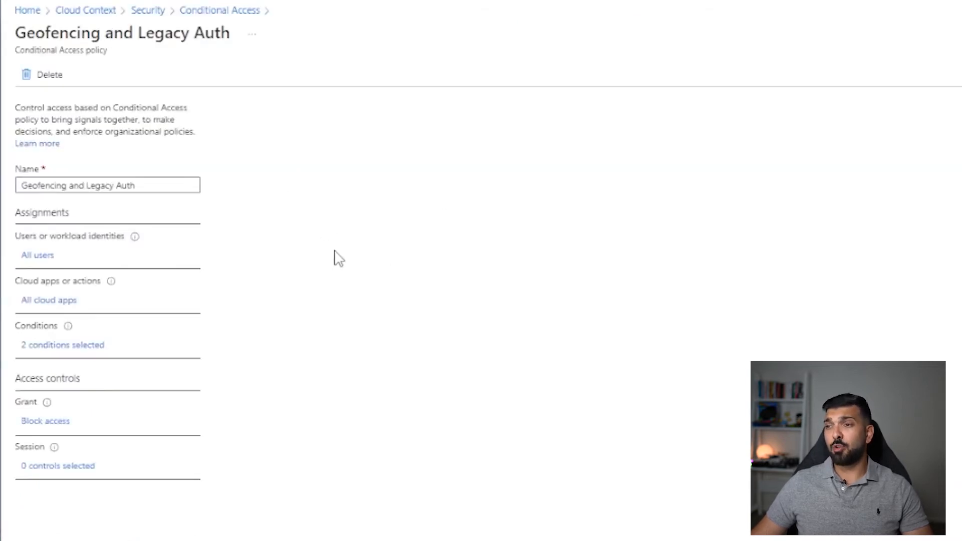
mouse_move(211, 261)
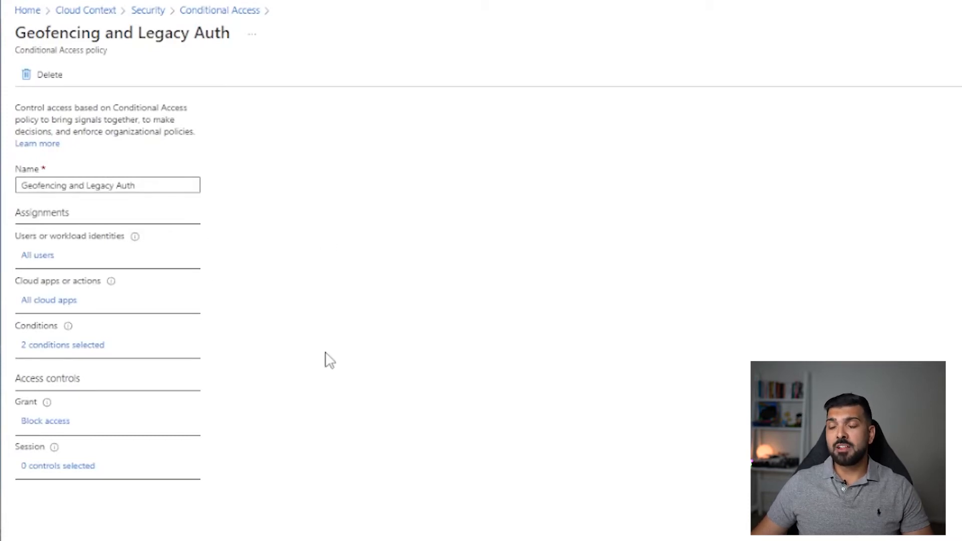
mouse_move(190, 70)
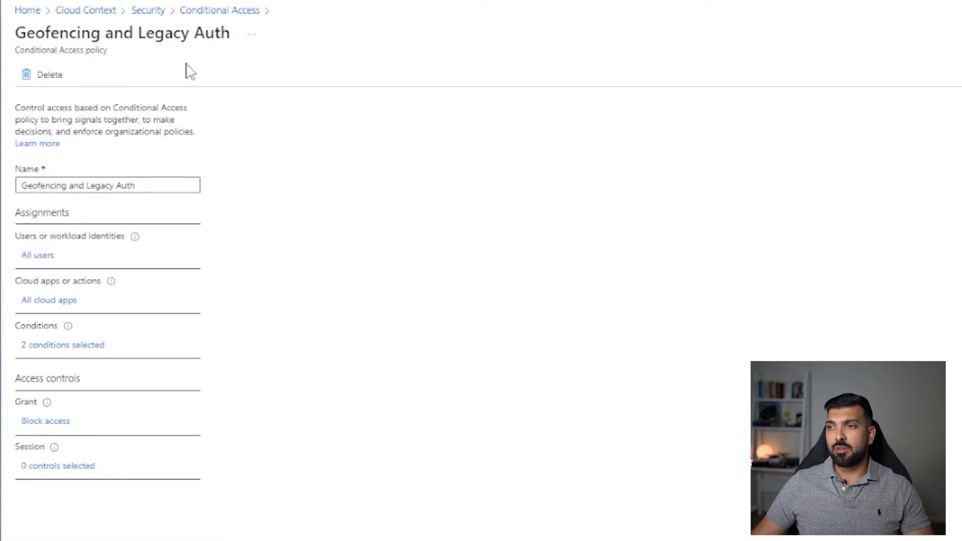
mouse_move(462, 226)
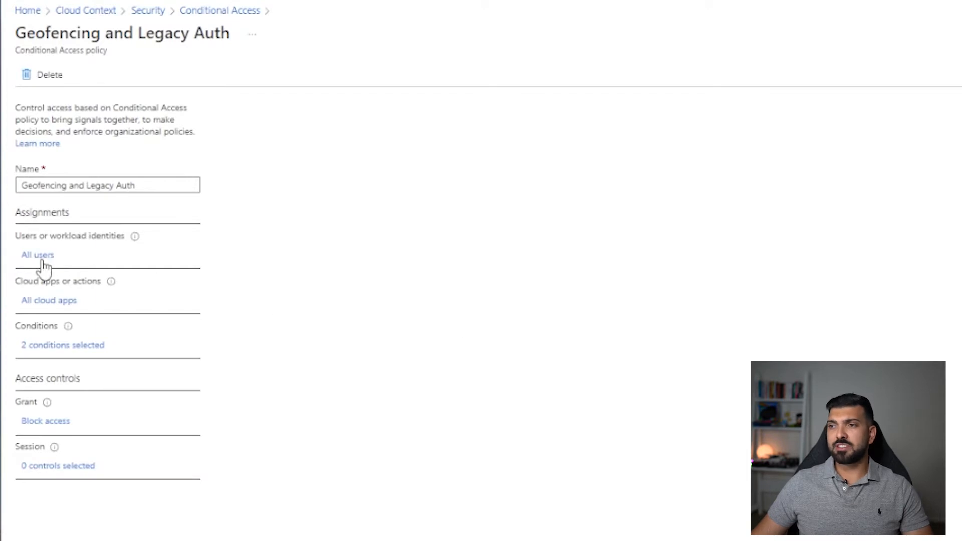
Step: Review the policy's user Include and Exclude options, leaving it on All users
click(37, 256)
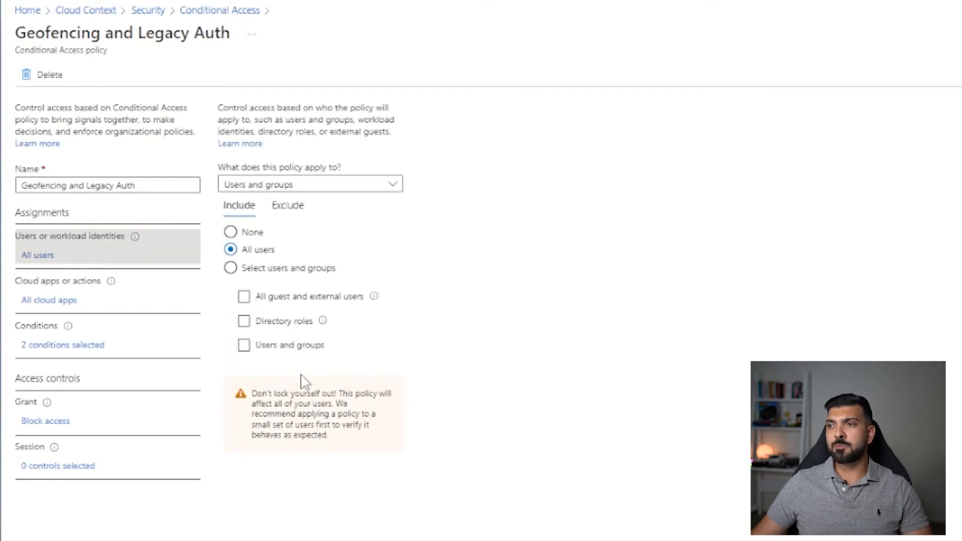
click(287, 205)
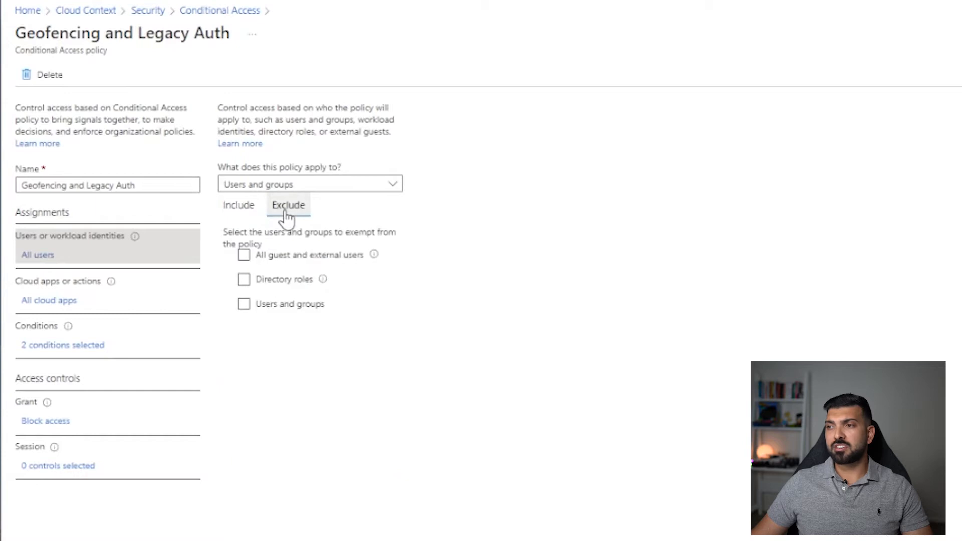
click(288, 204)
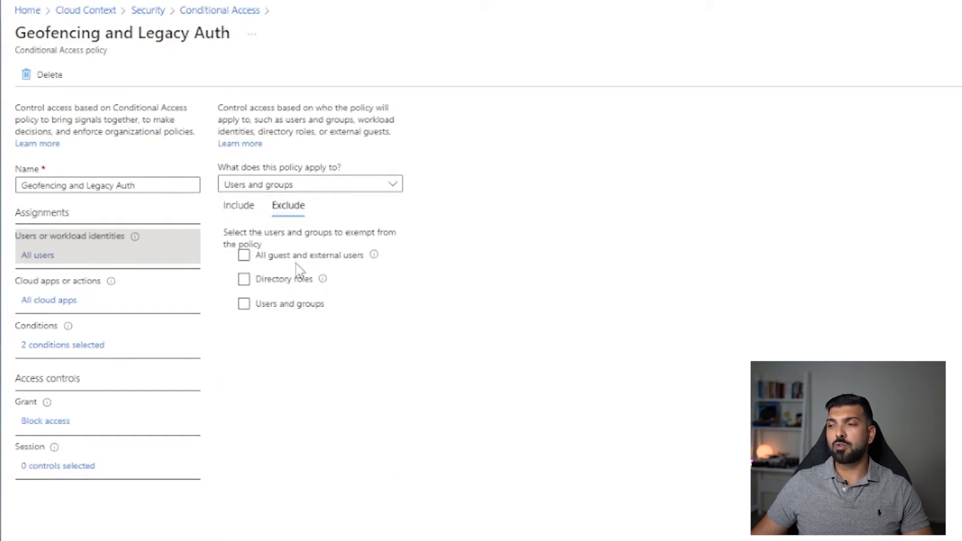
click(244, 303)
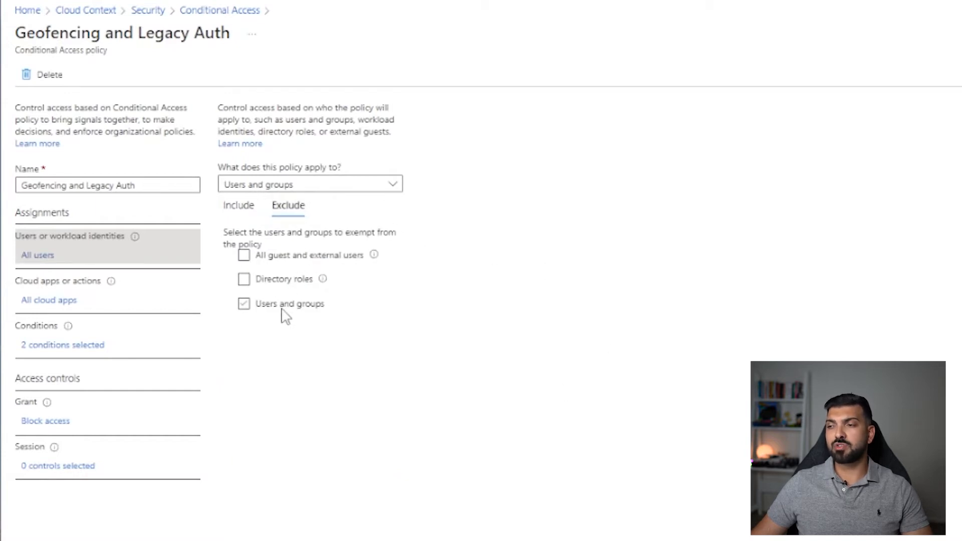
click(239, 205)
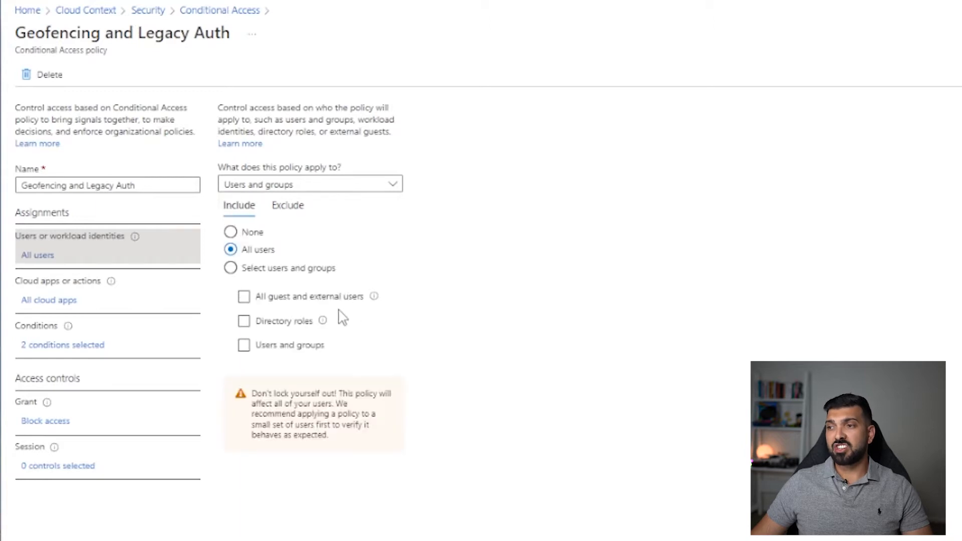
click(244, 321)
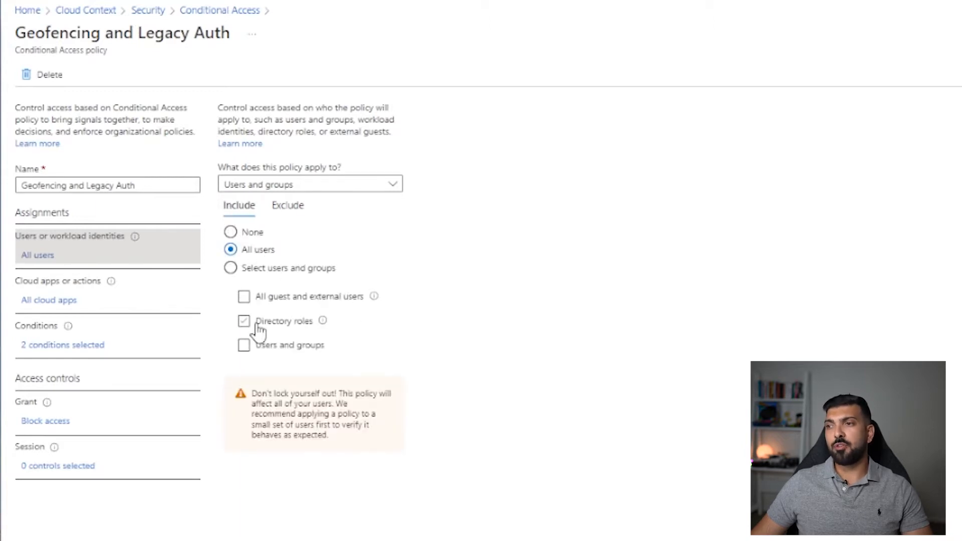
click(245, 321)
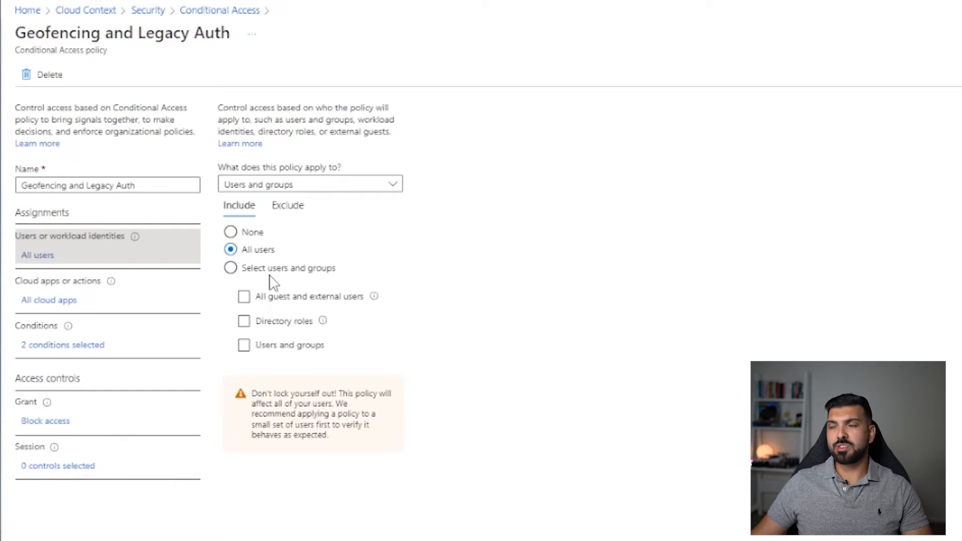
Step: Move on to the policy's cloud apps assignment
click(230, 268)
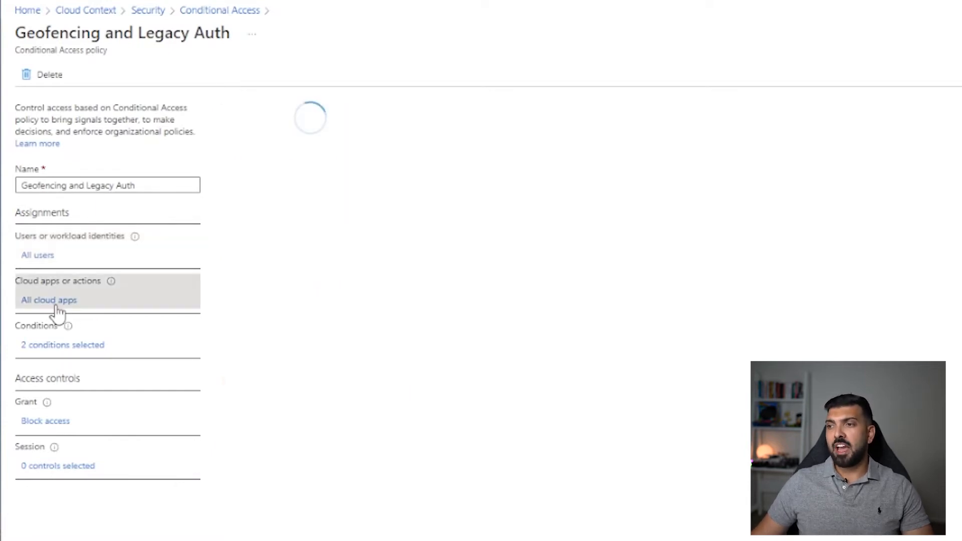
Step: Toggle between Select apps and All cloud apps, bringing up the individual app picker
click(48, 300)
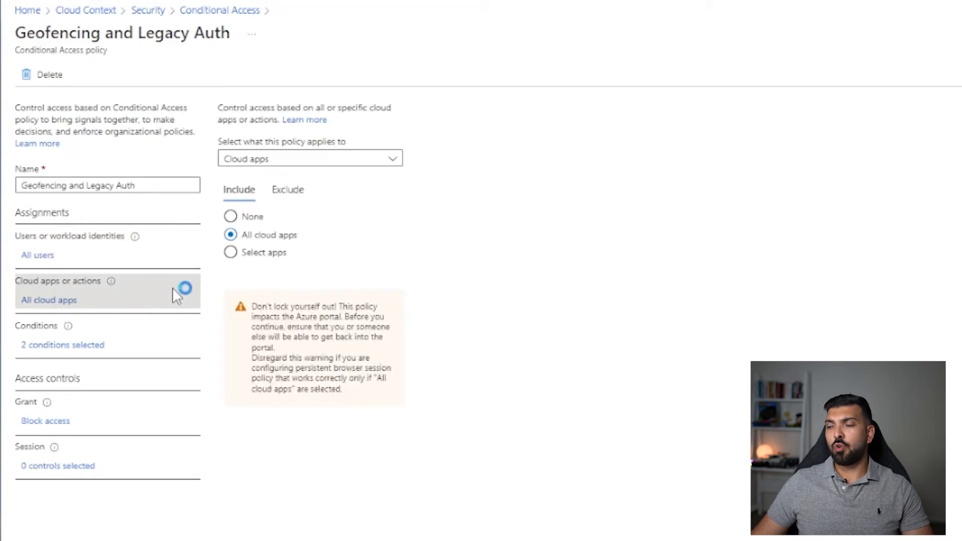
mouse_move(260, 218)
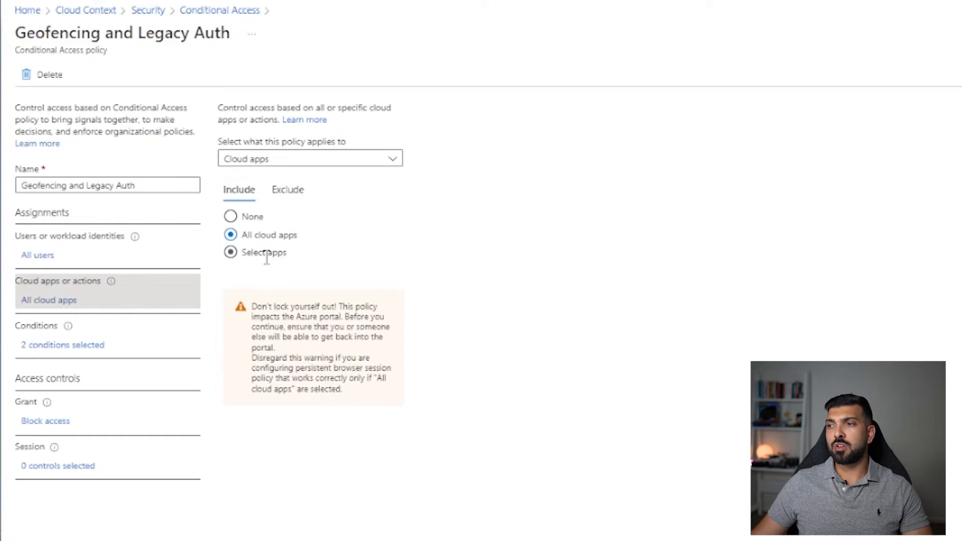
click(231, 252)
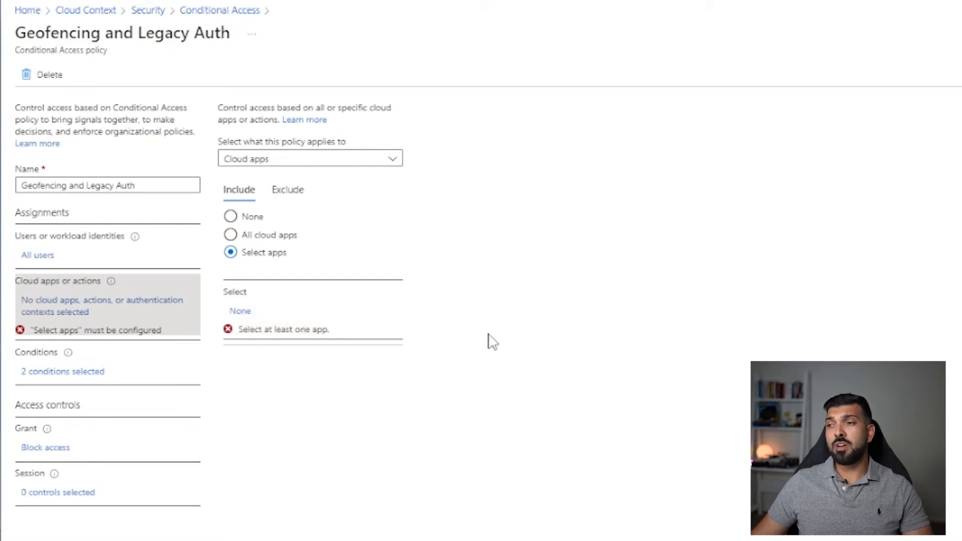
click(230, 234)
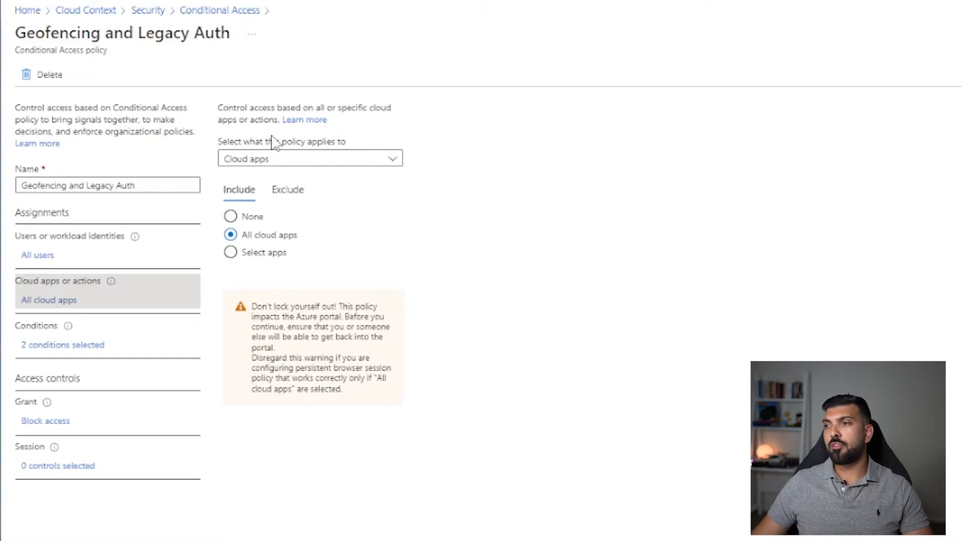
click(230, 252)
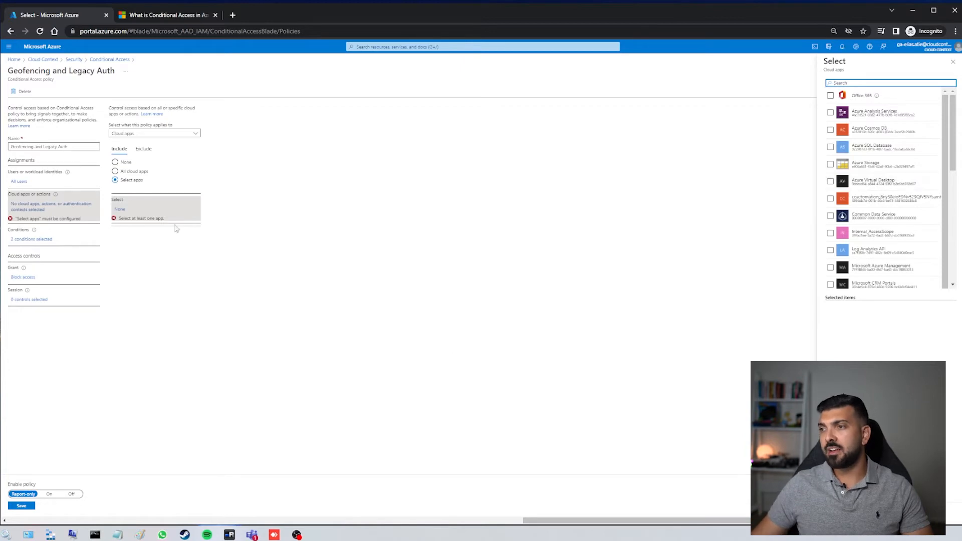
click(115, 172)
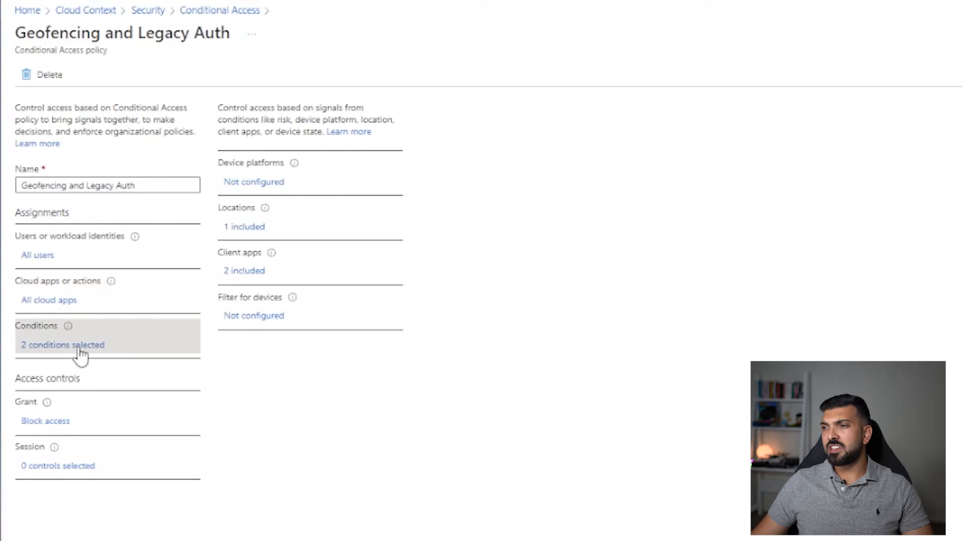
Step: Inspect the Locations condition showing the Untrusted Locations named location
click(245, 227)
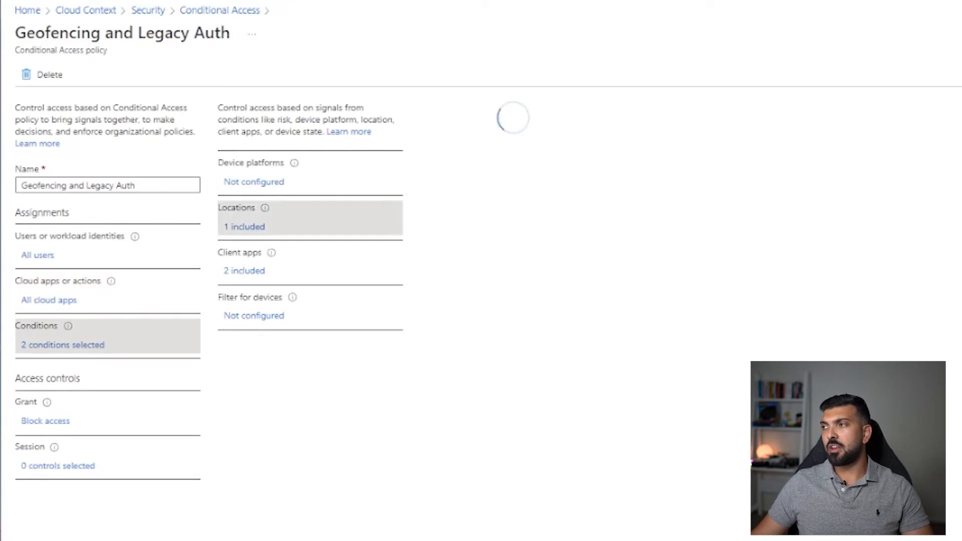
click(245, 226)
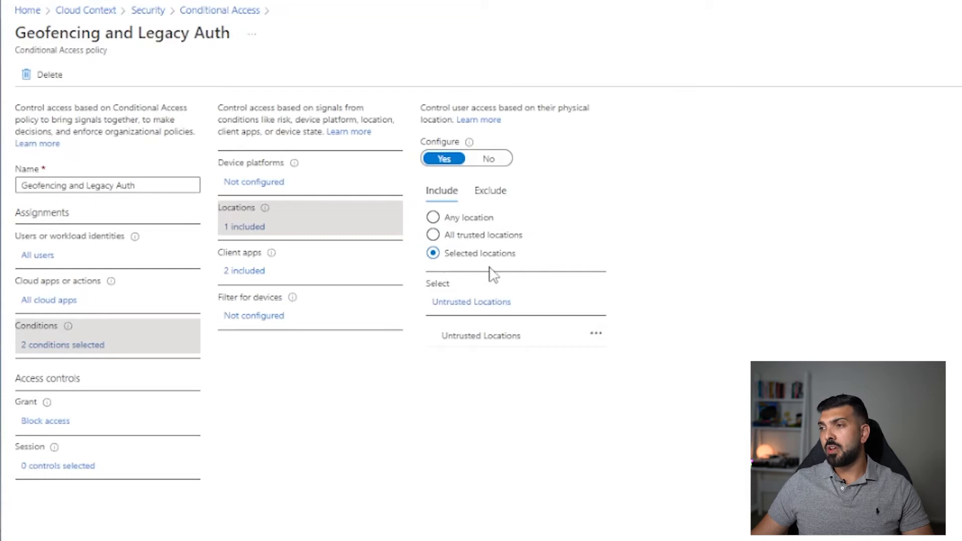
mouse_move(505, 212)
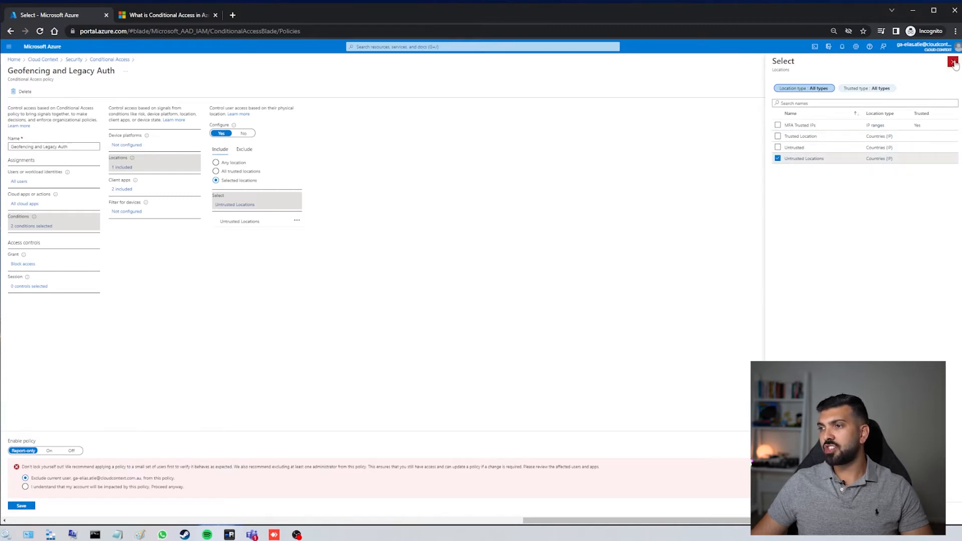
click(955, 62)
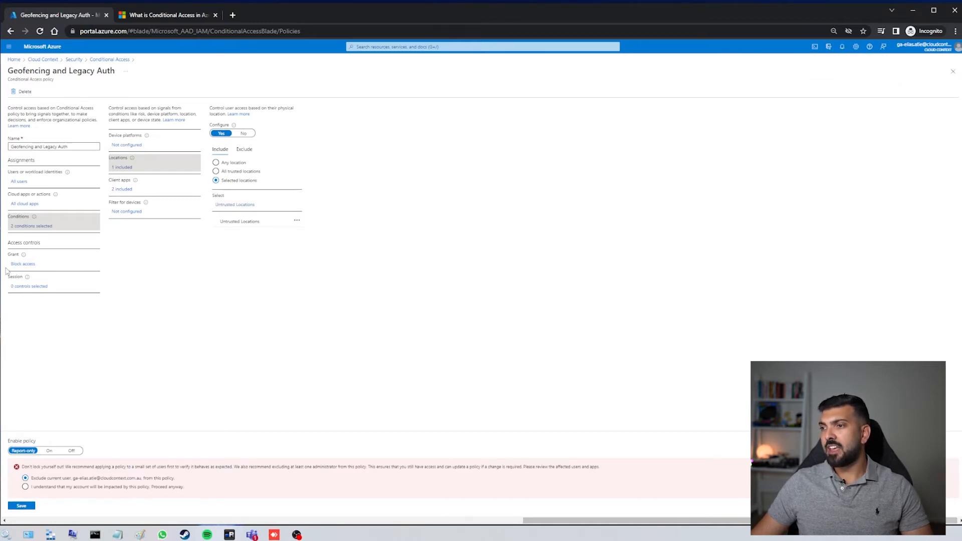
Step: Inspect the Client apps condition targeting Exchange ActiveSync and Other clients
click(121, 189)
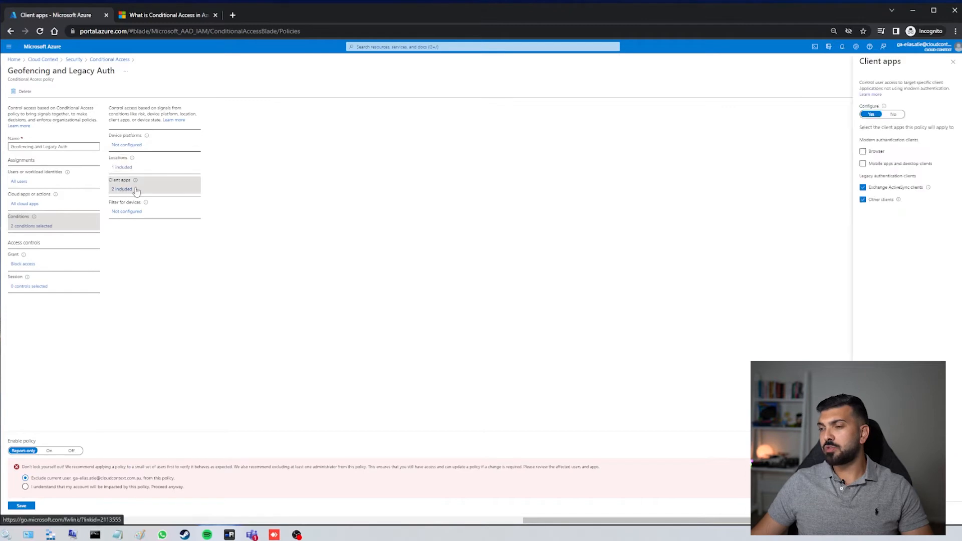
mouse_move(711, 159)
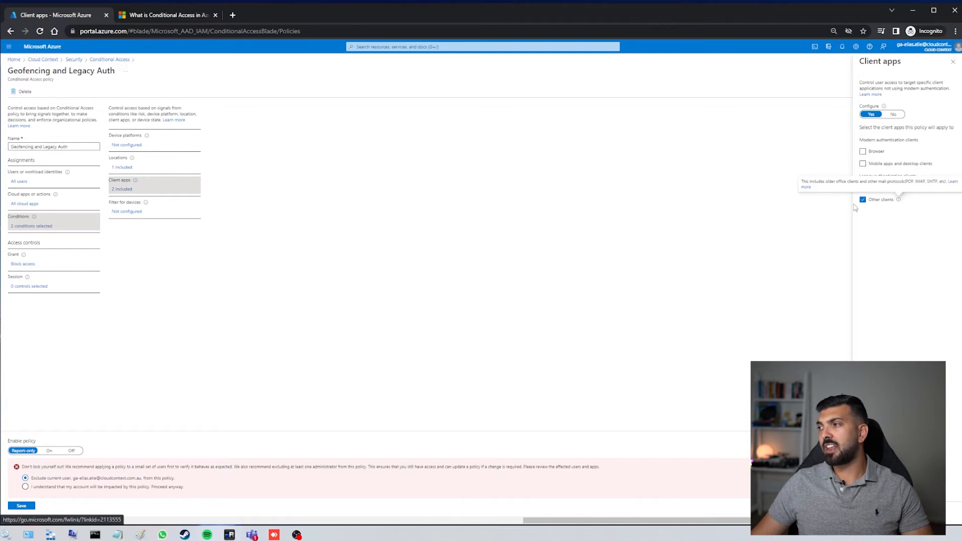
click(863, 188)
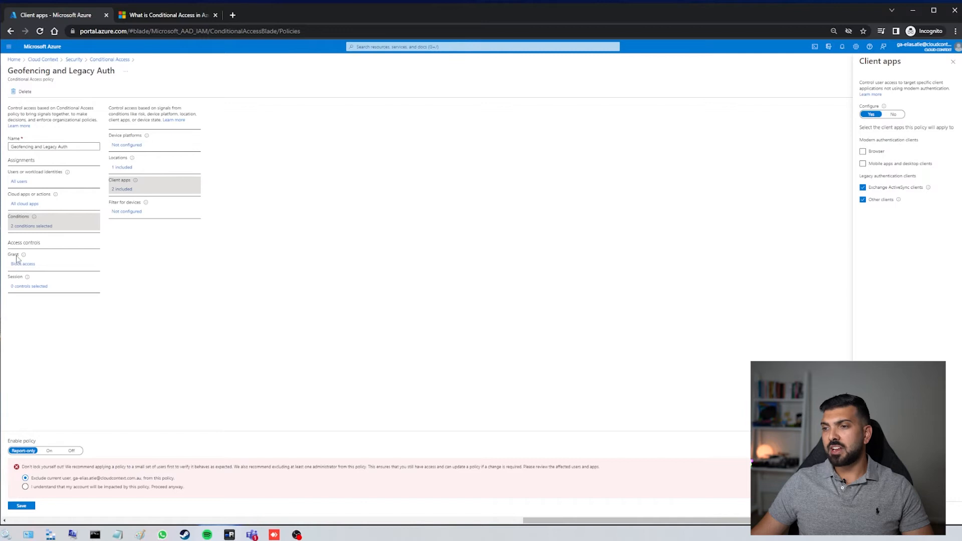
click(23, 264)
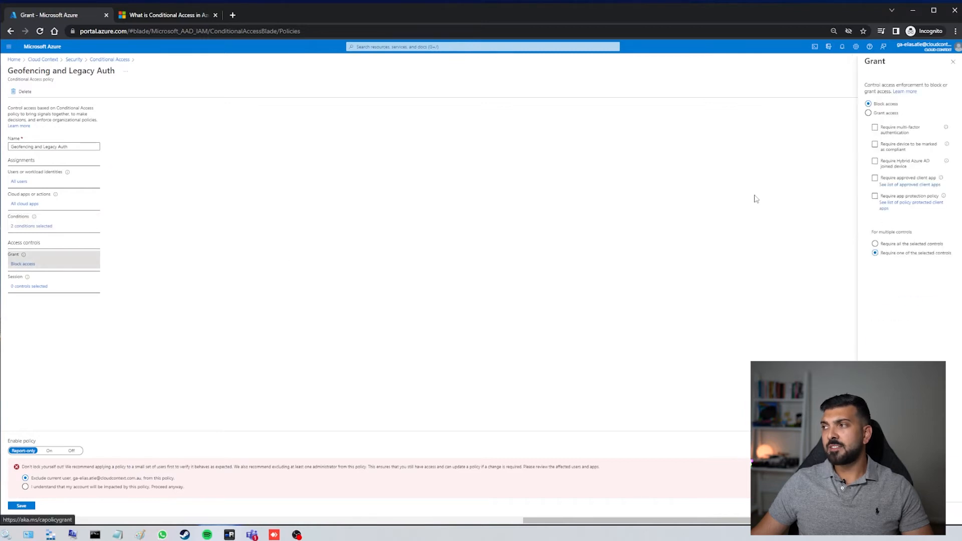
mouse_move(890, 110)
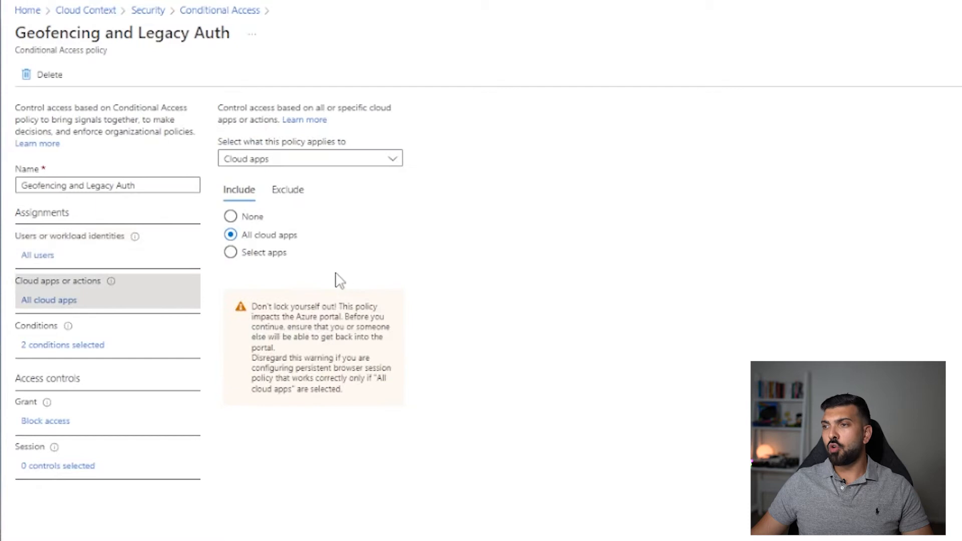
click(61, 344)
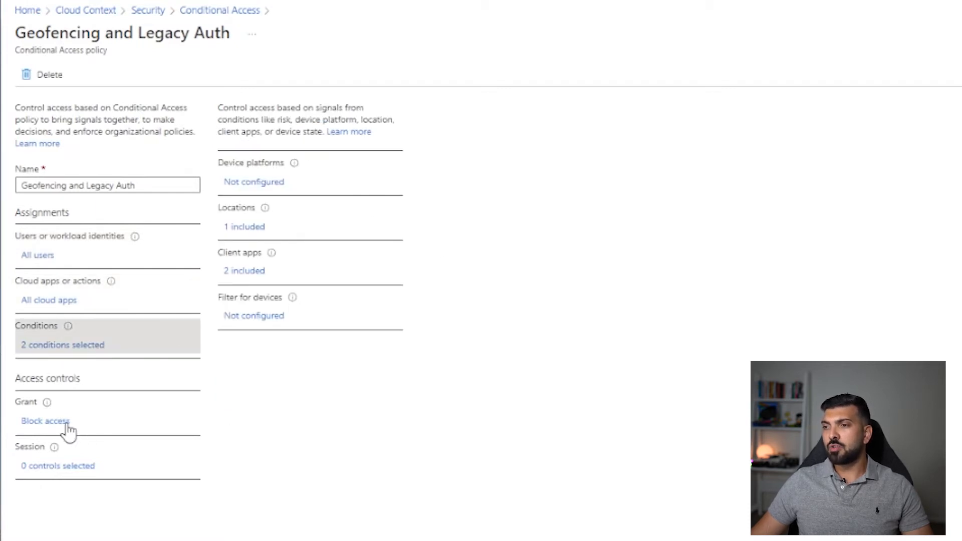
click(219, 10)
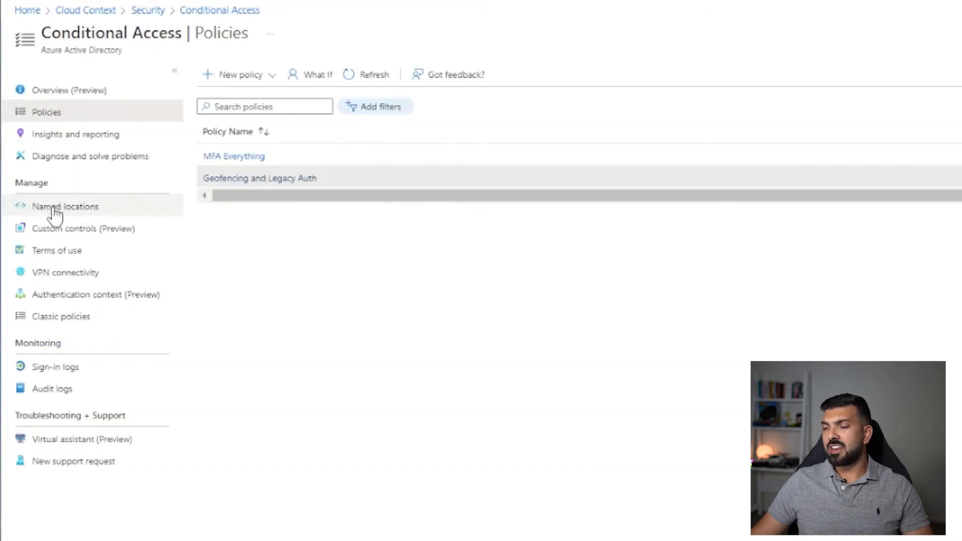
Step: Browse Named locations and the Untrusted Locations country list
click(65, 207)
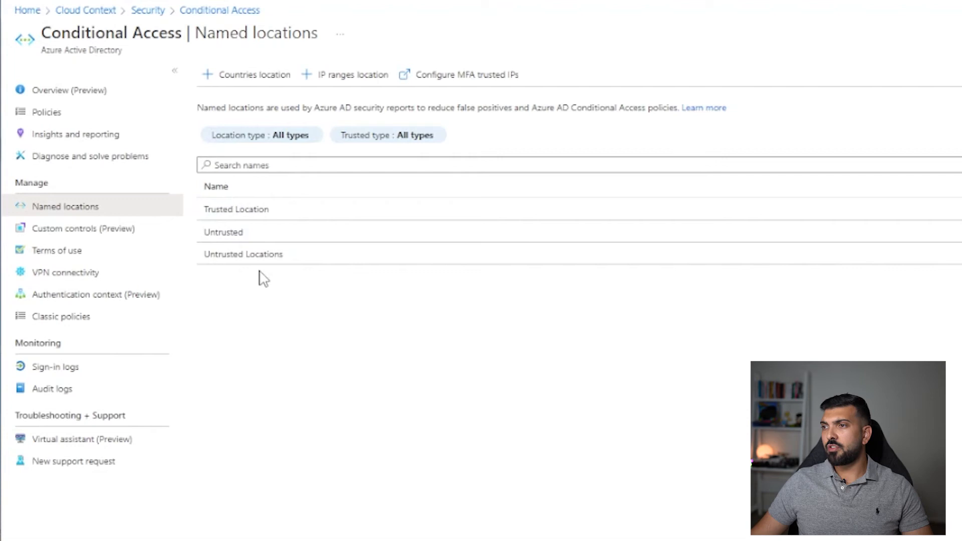
mouse_move(262, 254)
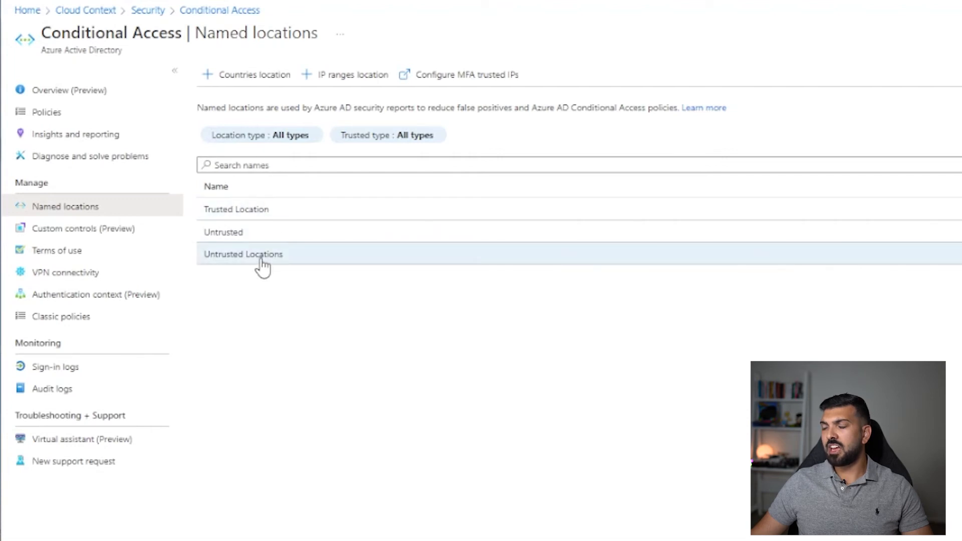
click(242, 253)
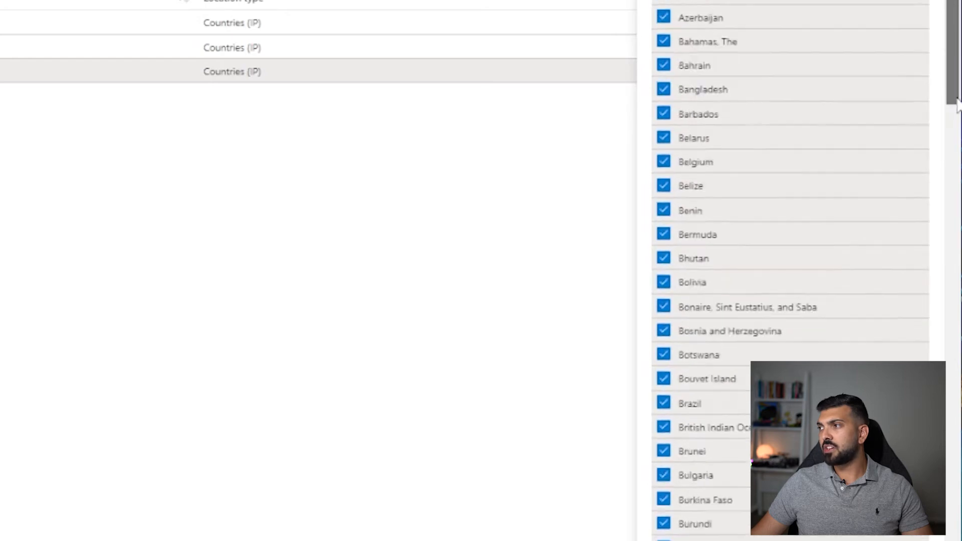
scroll(down, 3)
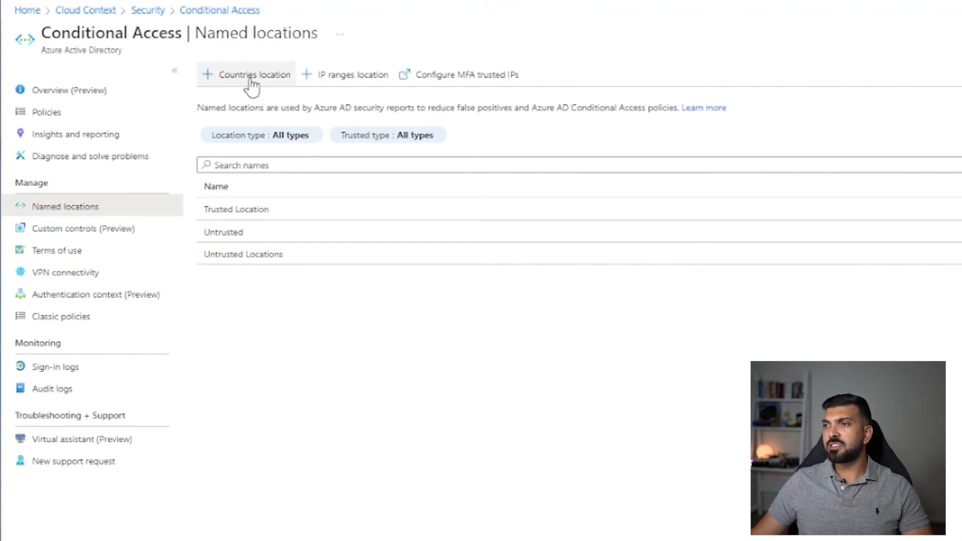
Step: Preview the new Countries and IP ranges location forms, then return to Policies
click(253, 75)
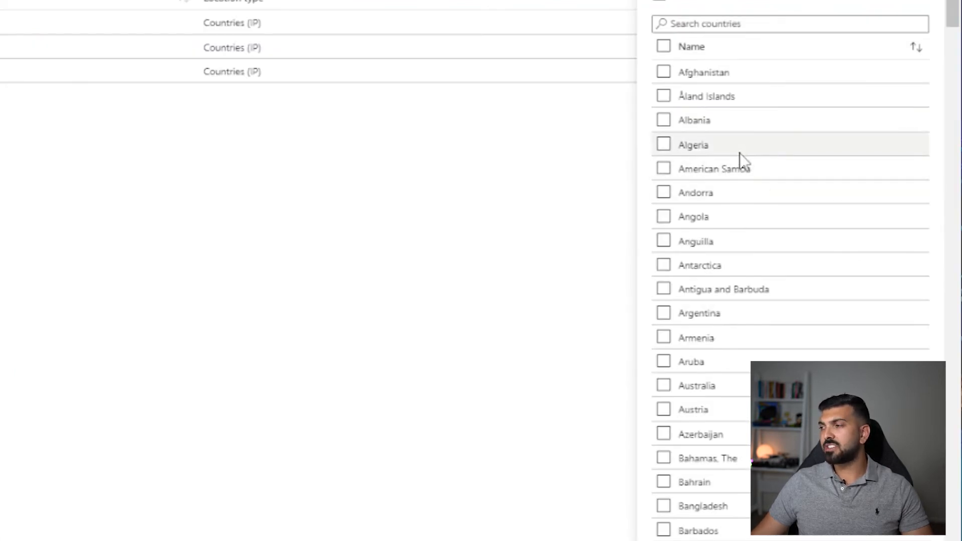
mouse_move(802, 182)
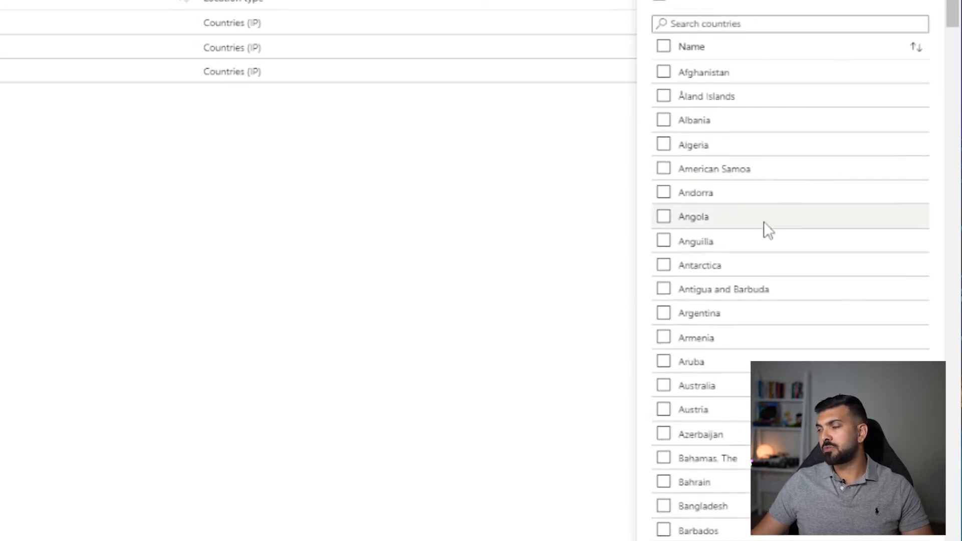
click(231, 47)
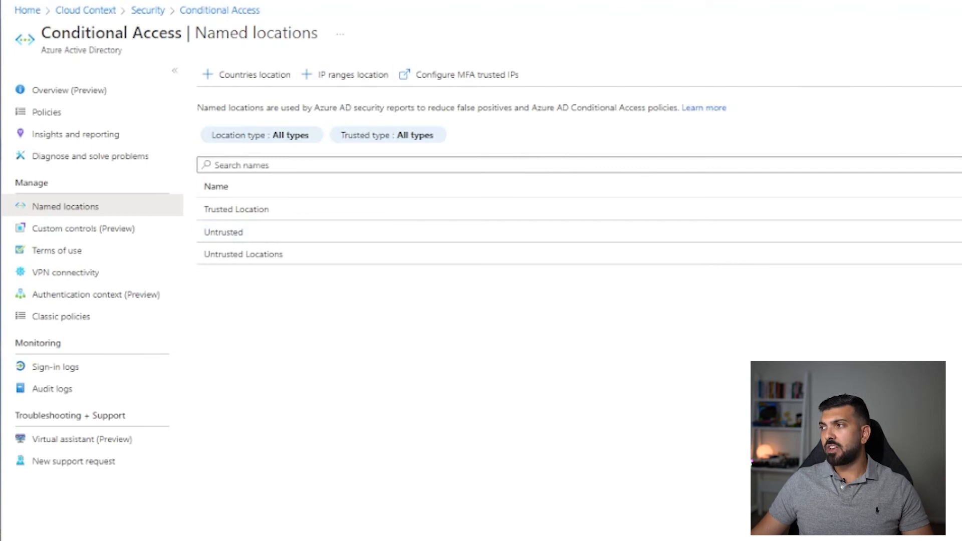
click(351, 74)
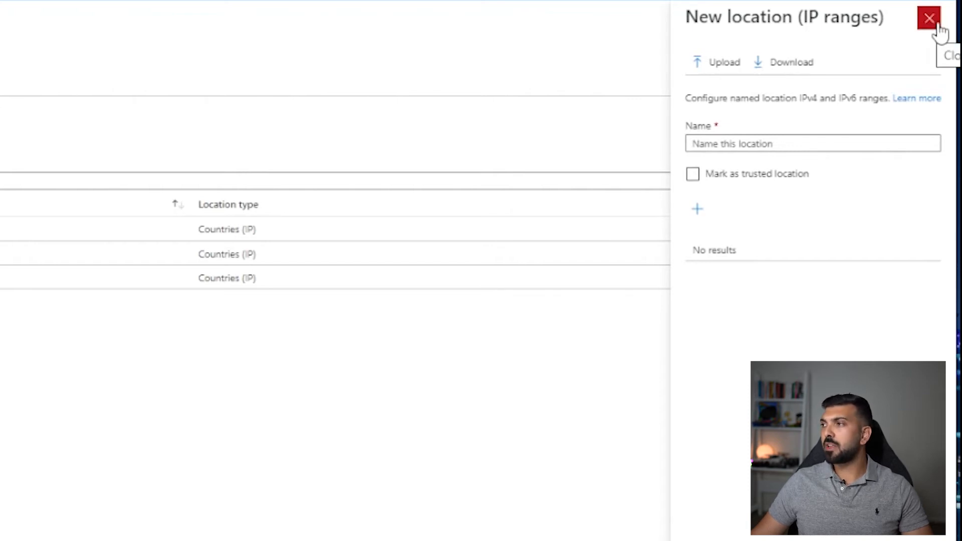
click(929, 18)
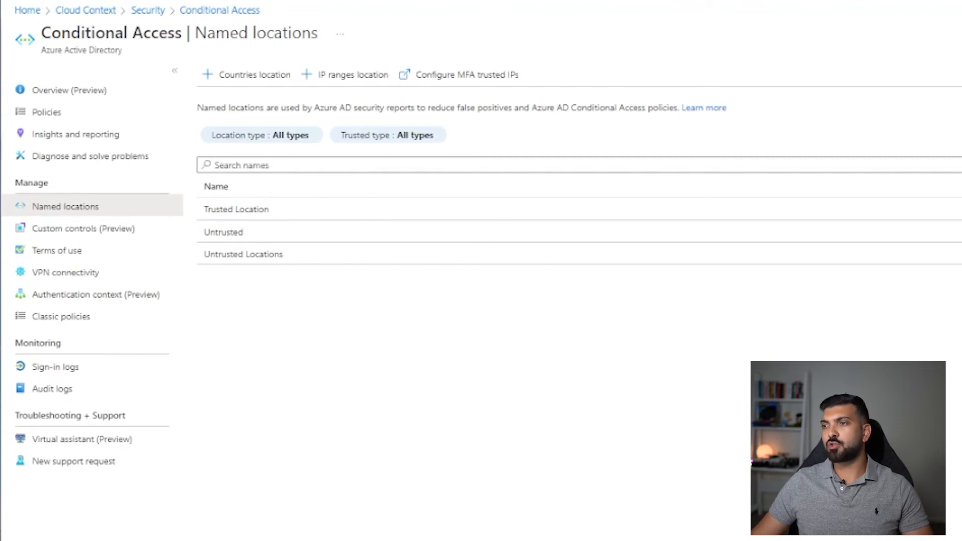
mouse_move(573, 532)
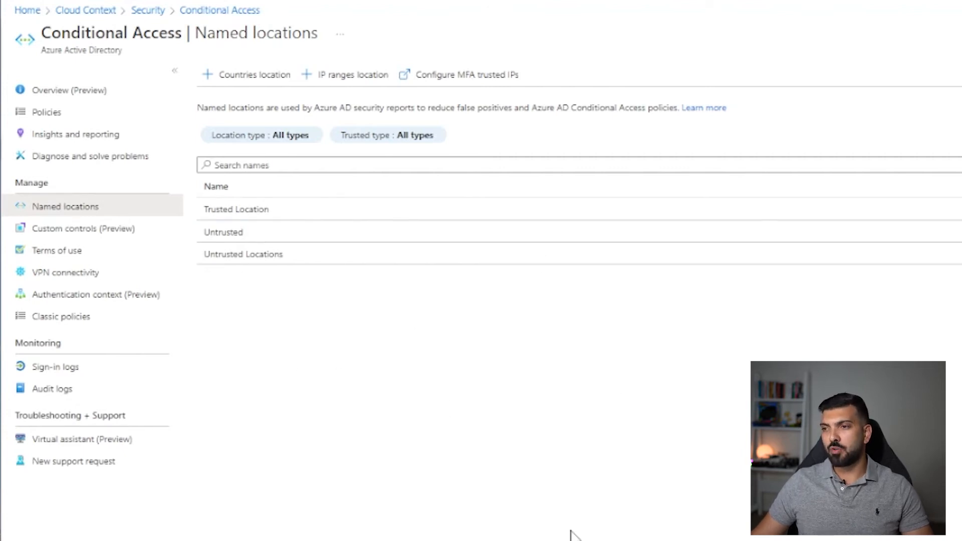
click(46, 111)
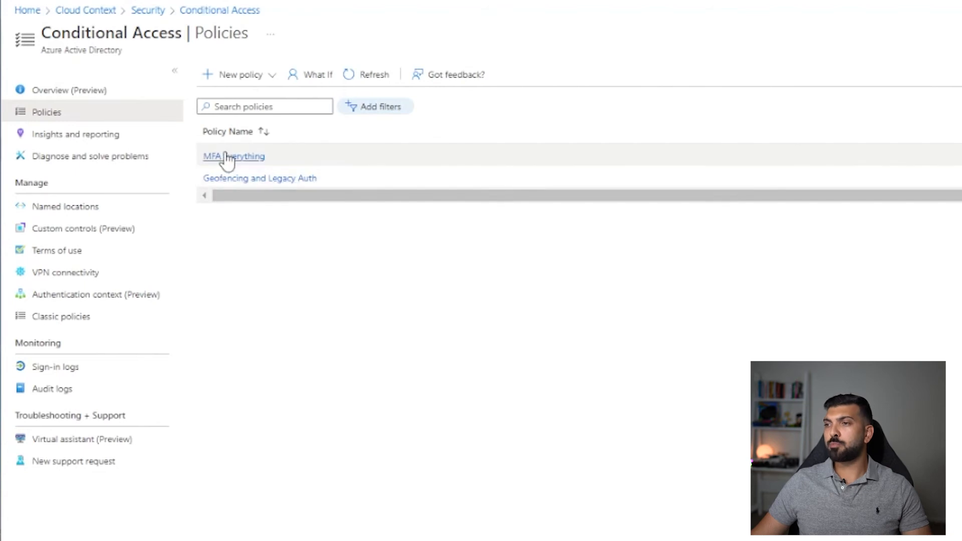
Step: Check that 'MFA Everything' grants access with Require multi-factor authentication, then go back to the policy list
click(234, 157)
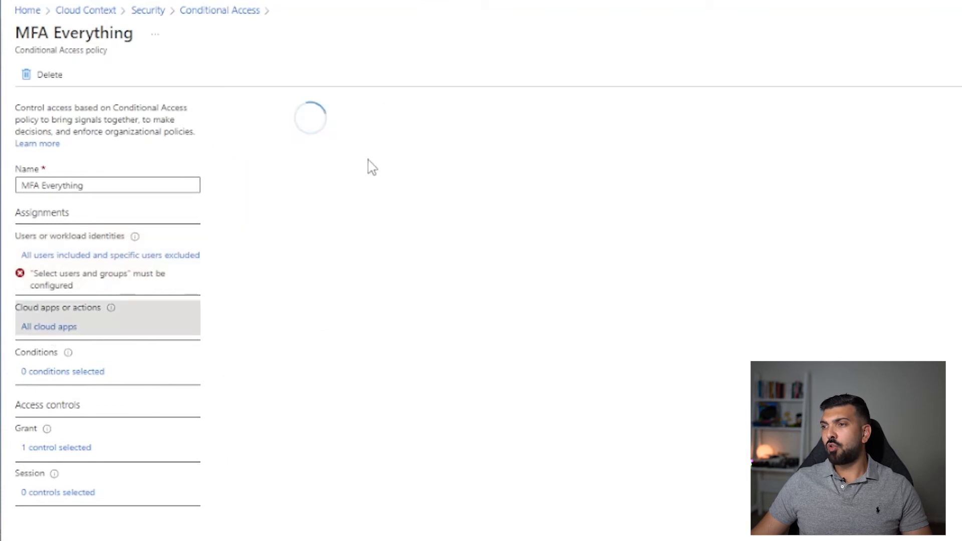
click(56, 447)
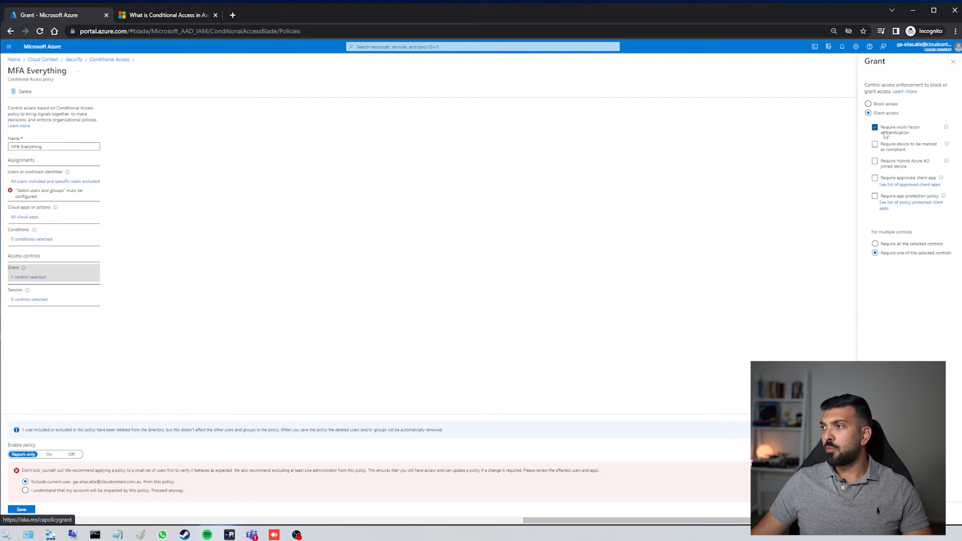
mouse_move(882, 131)
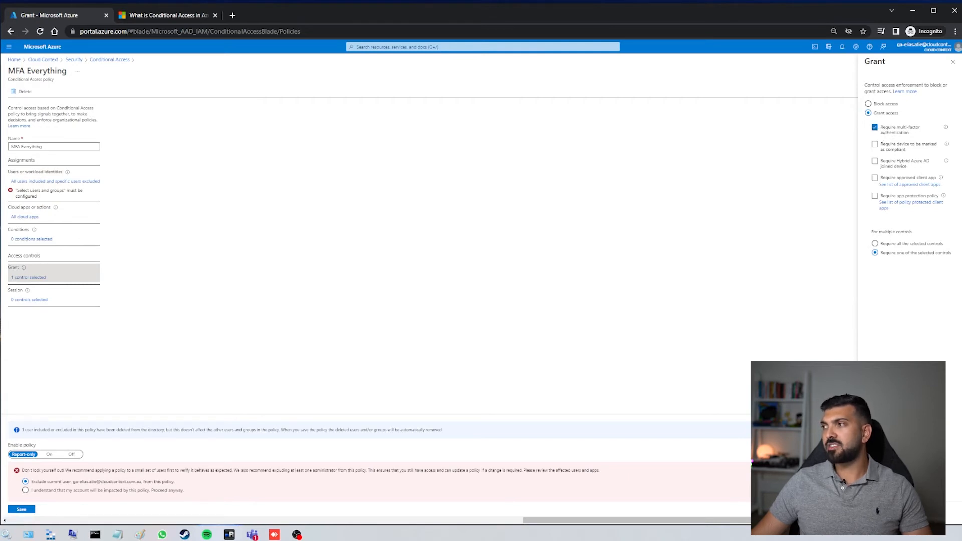
click(953, 61)
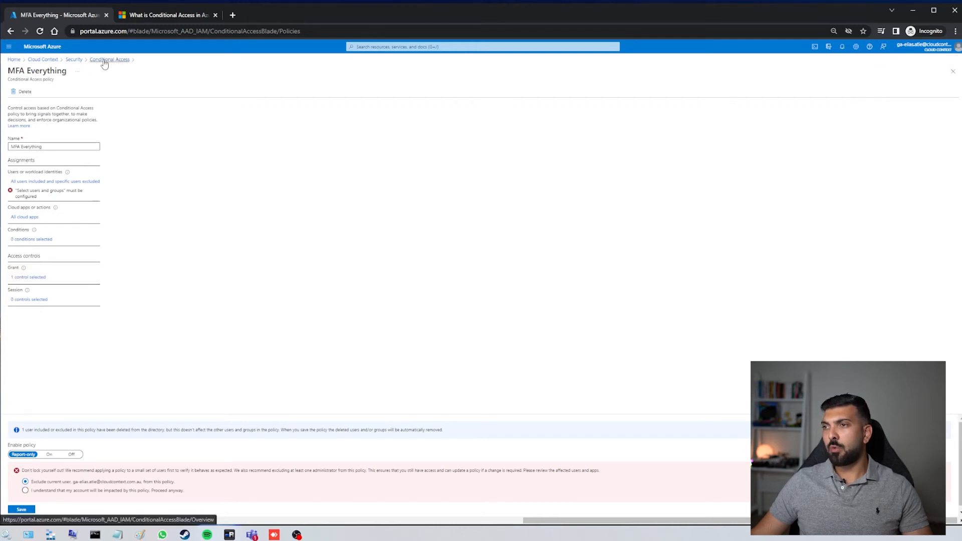
click(109, 60)
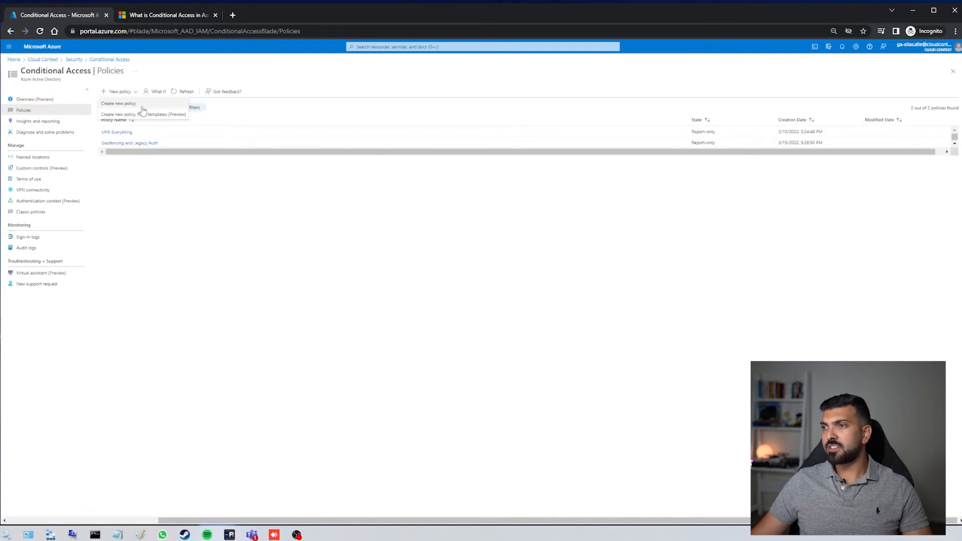
Step: Start a new Conditional Access policy named 'MFA for Everyone'
click(118, 103)
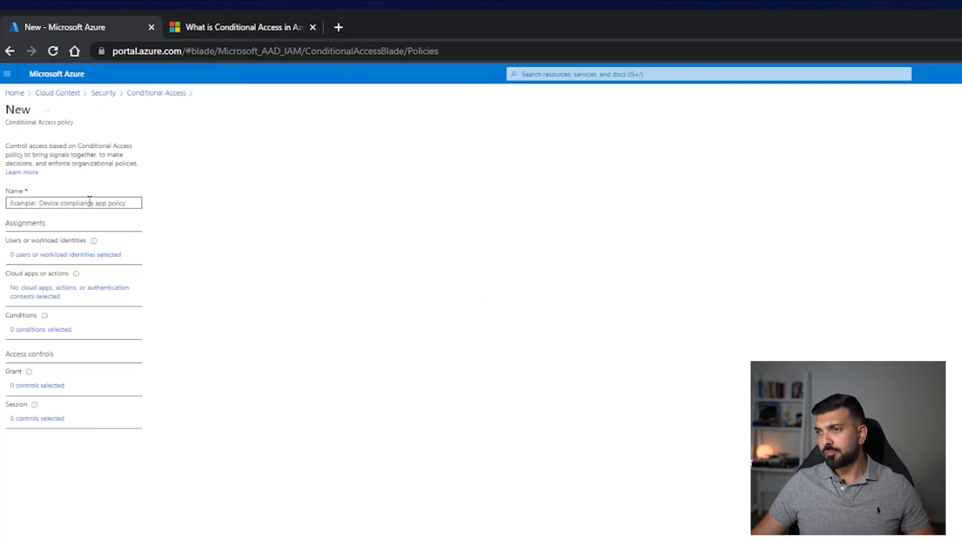
click(73, 204)
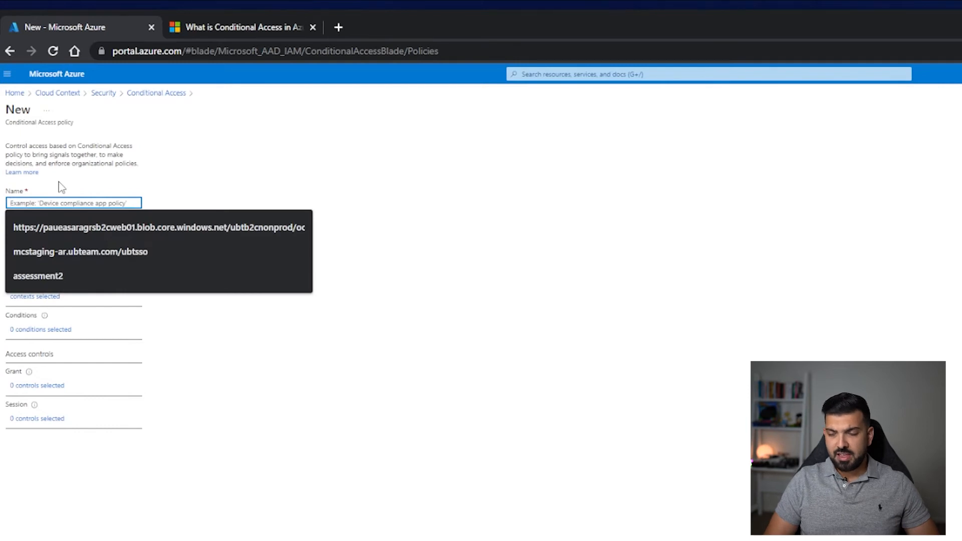
text(MFA for Everyone)
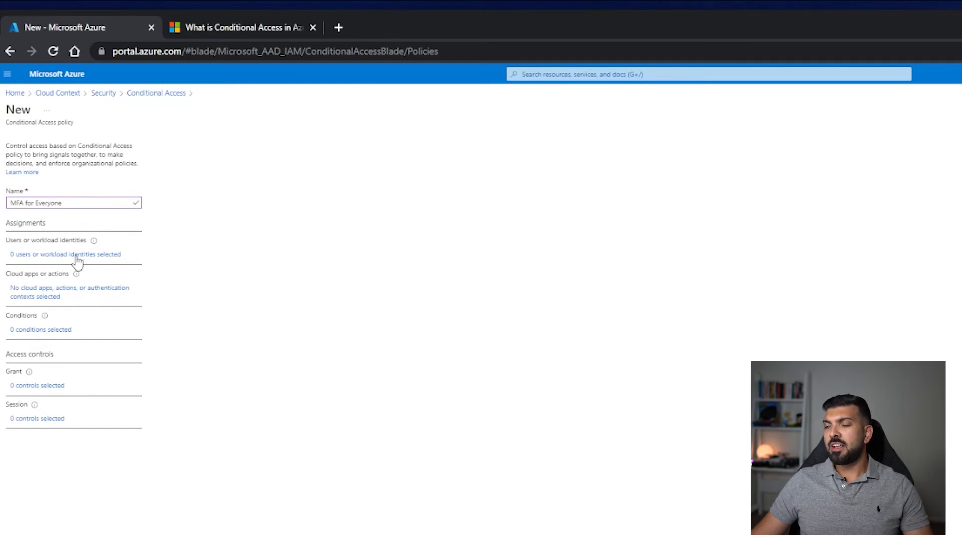
Step: Review user exclusion options and keep the policy including All users
click(65, 254)
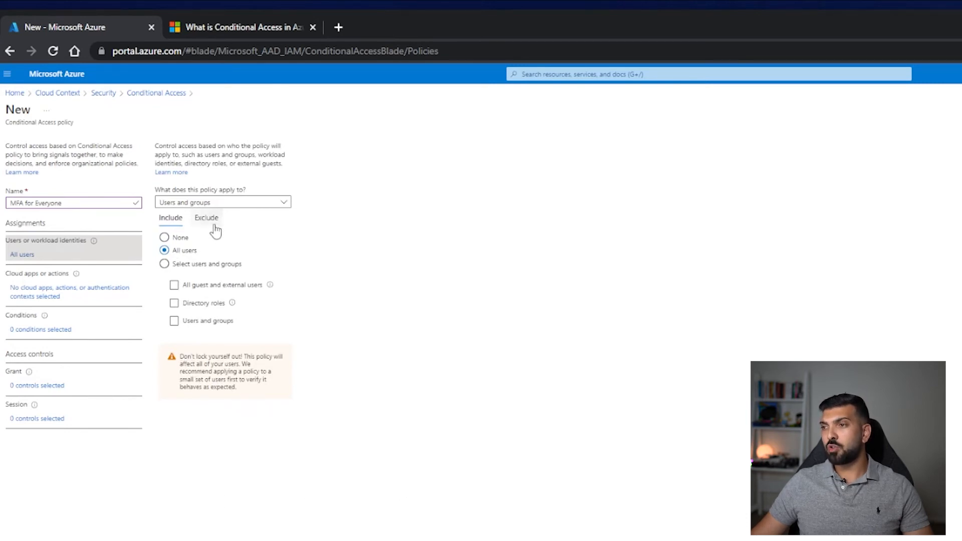
click(207, 217)
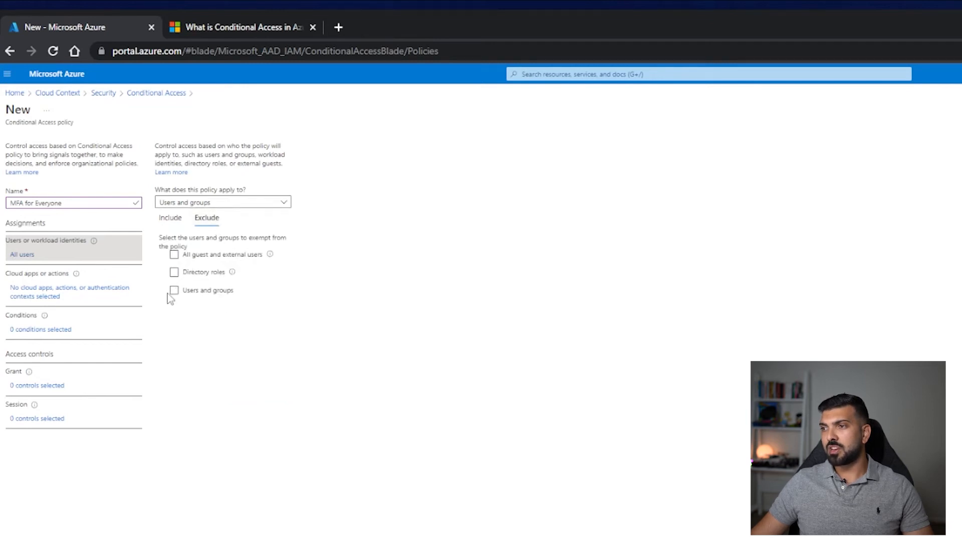
click(174, 291)
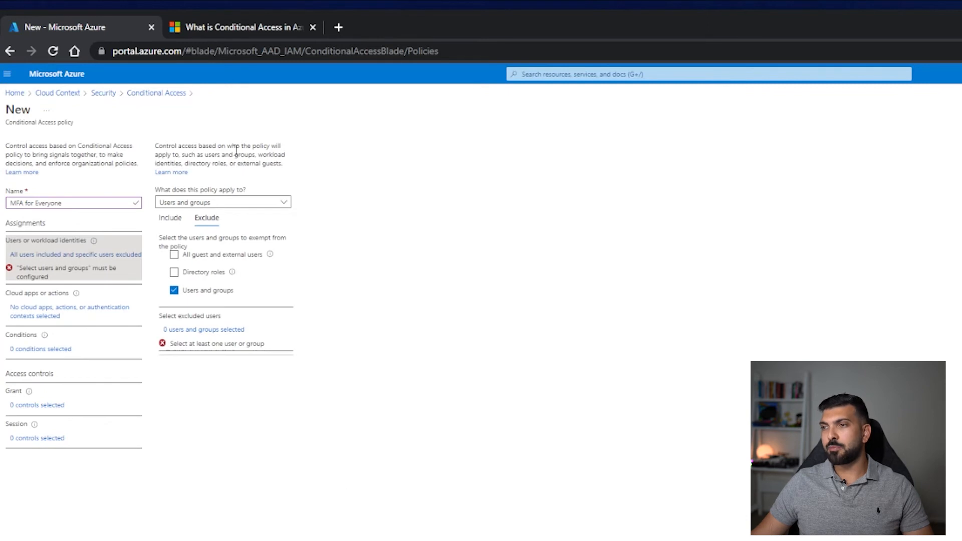
click(170, 217)
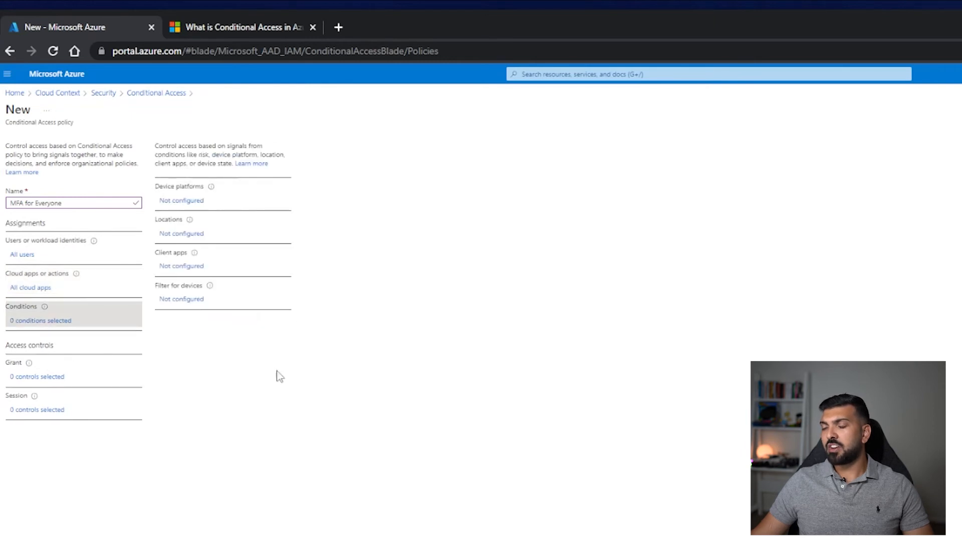
mouse_move(239, 375)
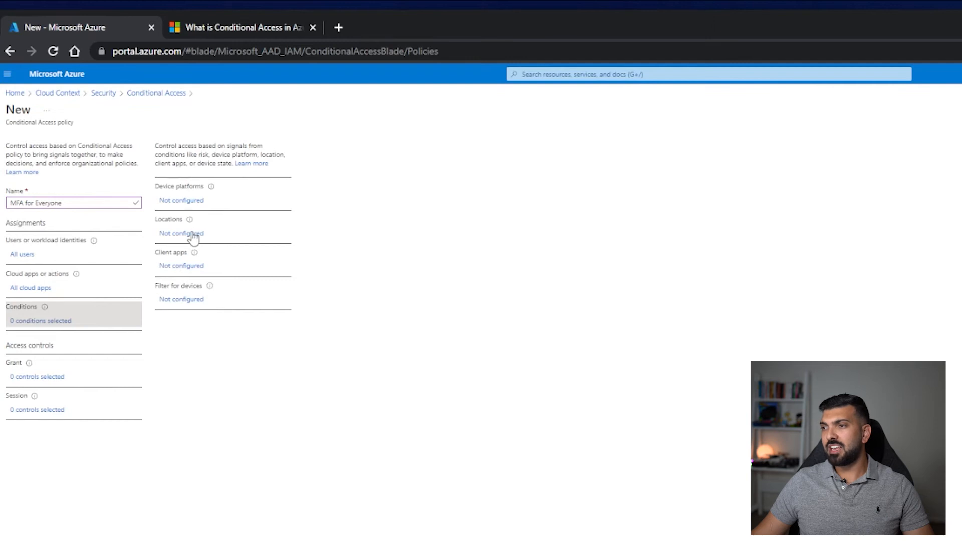
Step: Add a Locations condition with exempted locations and choose how the policy treats the current user
click(181, 234)
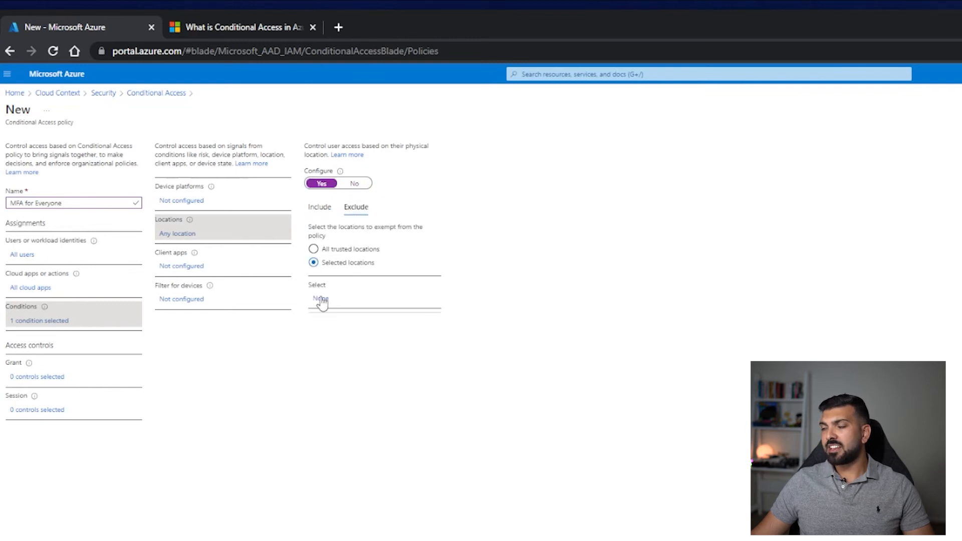
click(319, 299)
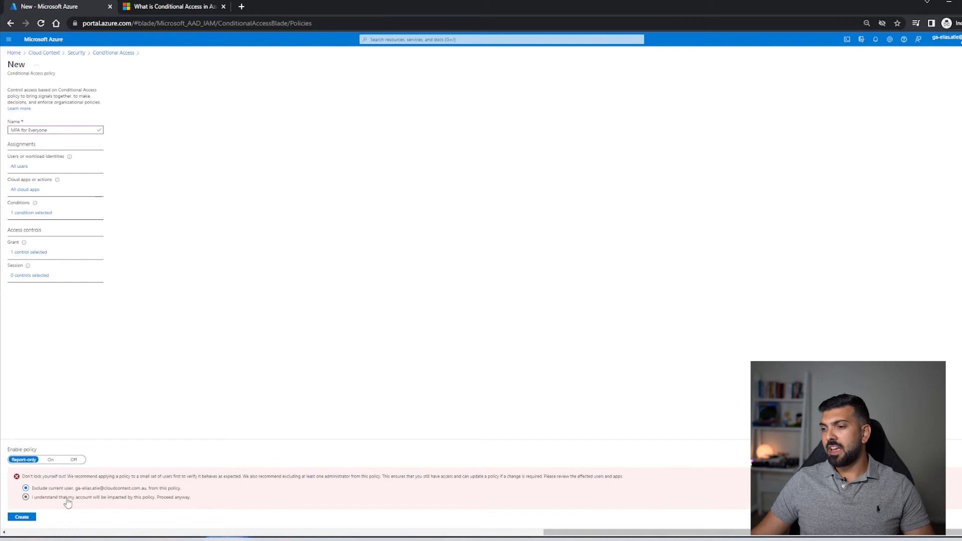
click(26, 489)
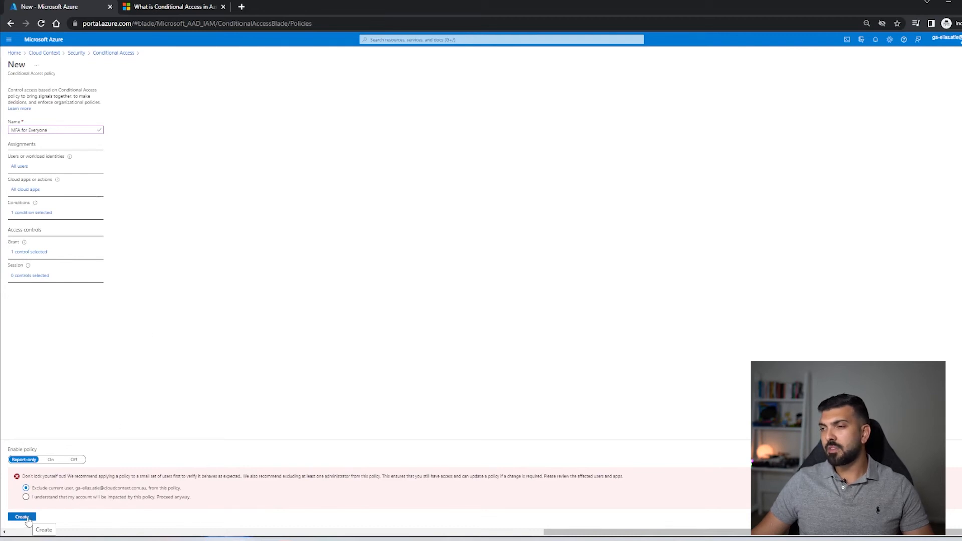
Step: Create the policy and launch the What If evaluation tool
click(21, 518)
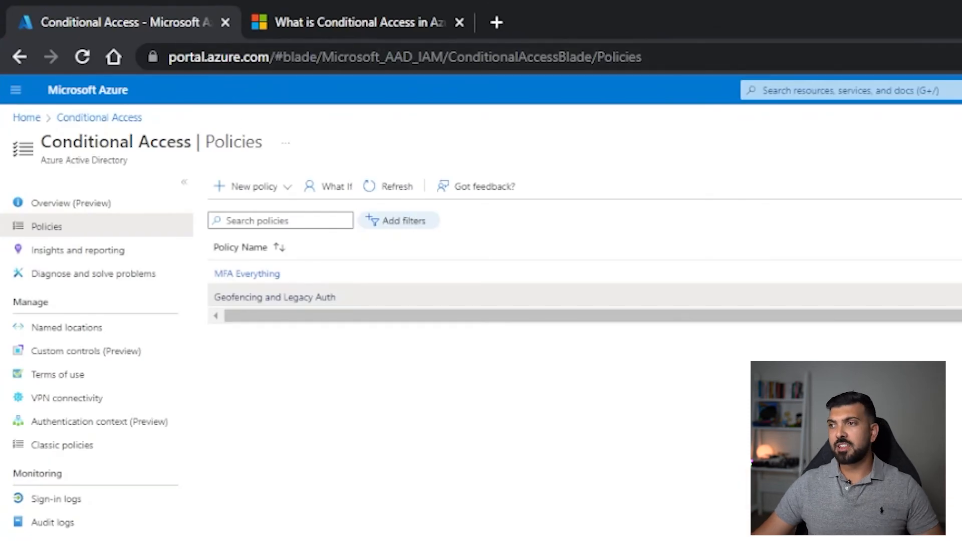
mouse_move(515, 261)
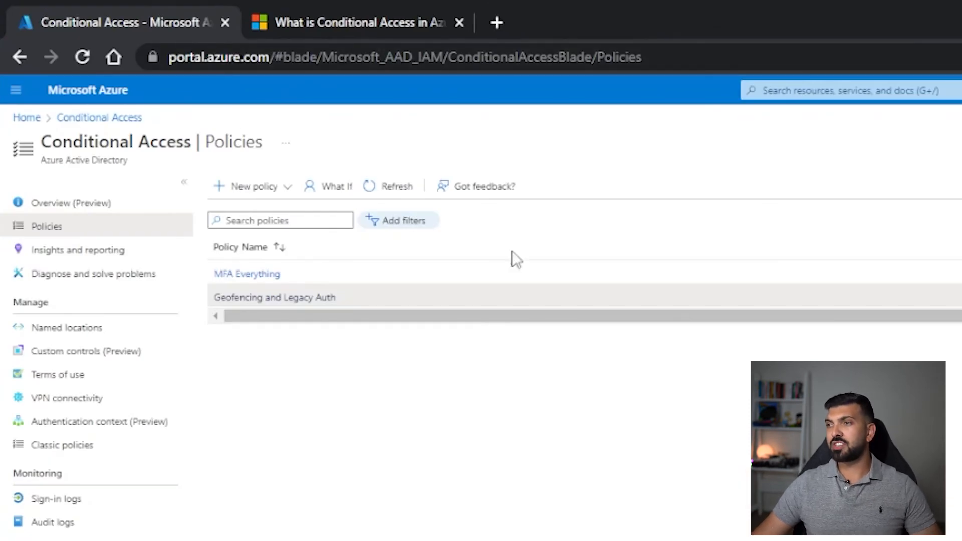
mouse_move(336, 186)
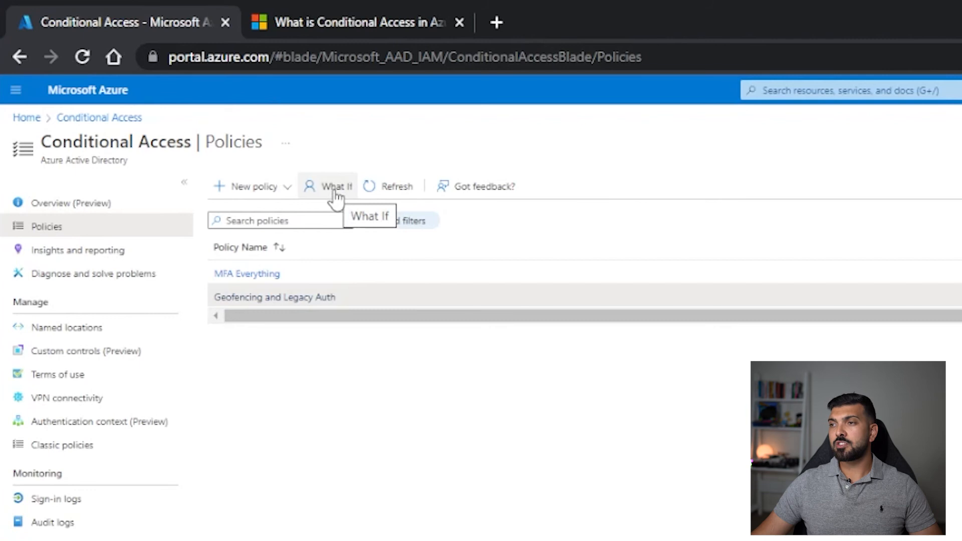
click(335, 186)
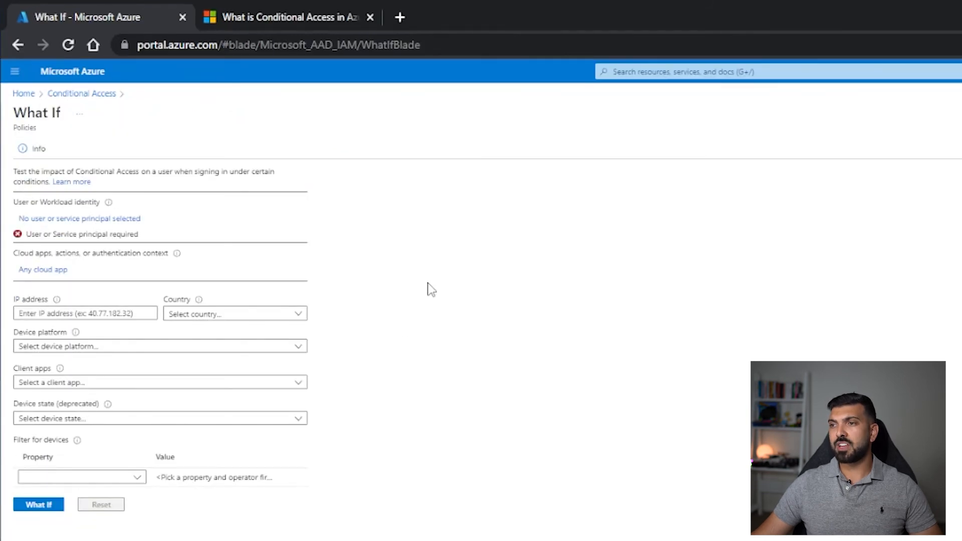
mouse_move(503, 311)
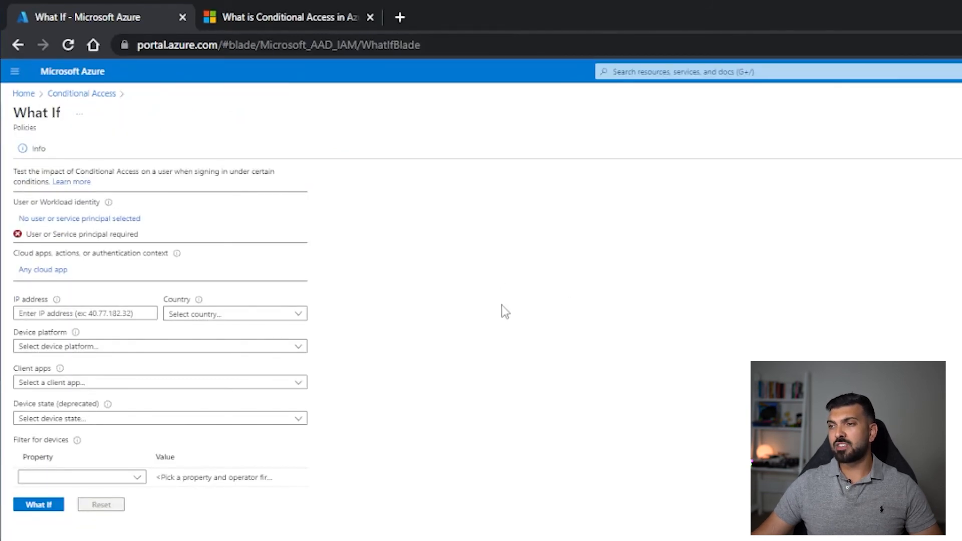
mouse_move(506, 283)
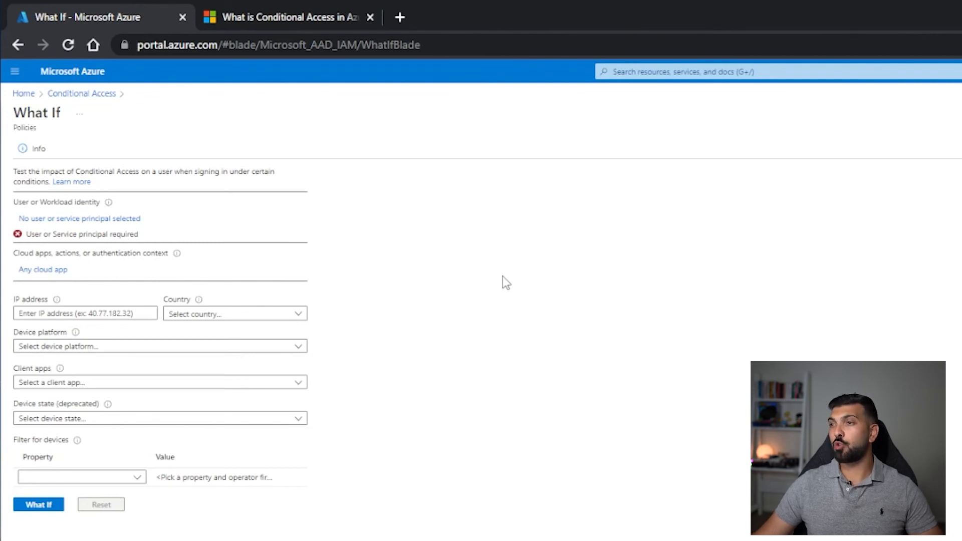
mouse_move(485, 377)
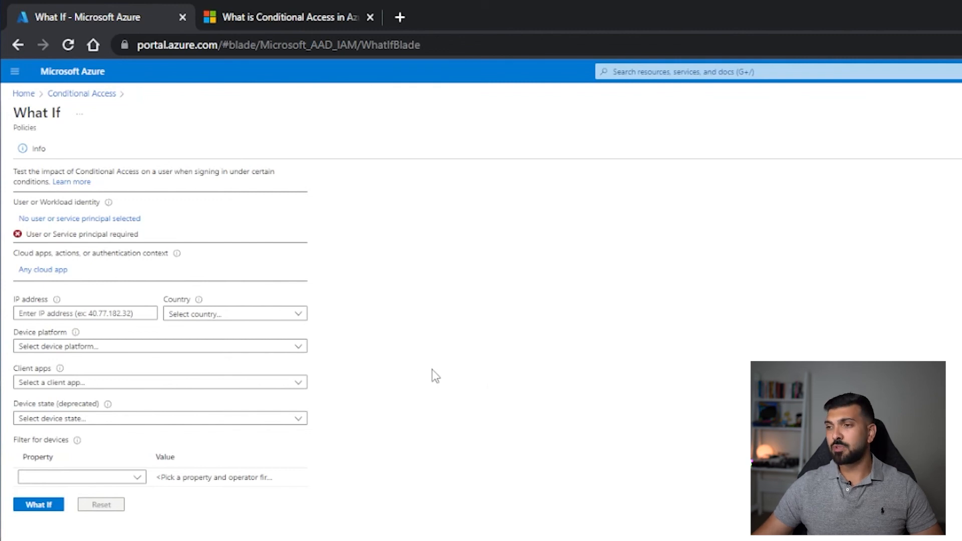
mouse_move(353, 374)
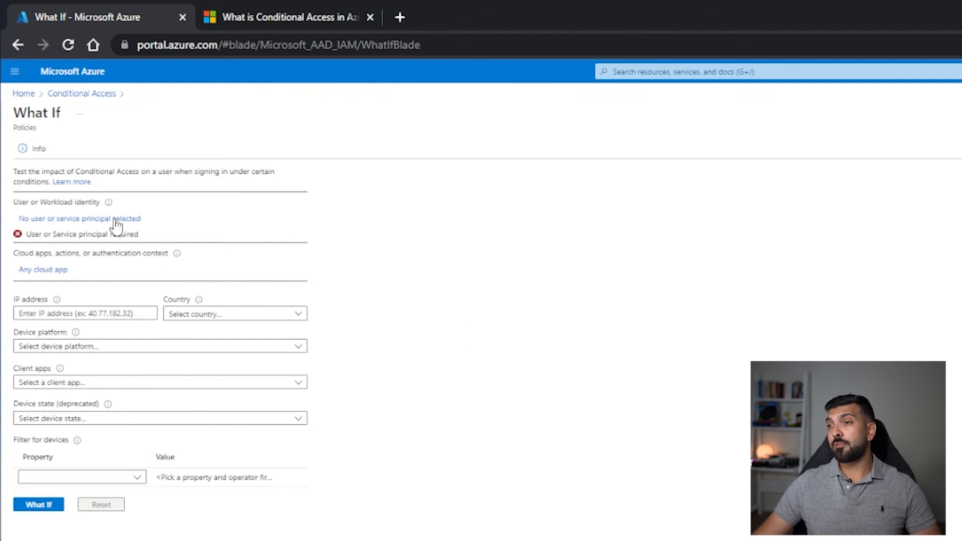
Step: Pick a test user and set Client apps to 'Mobile apps and desktop clients - Other clients'
click(79, 218)
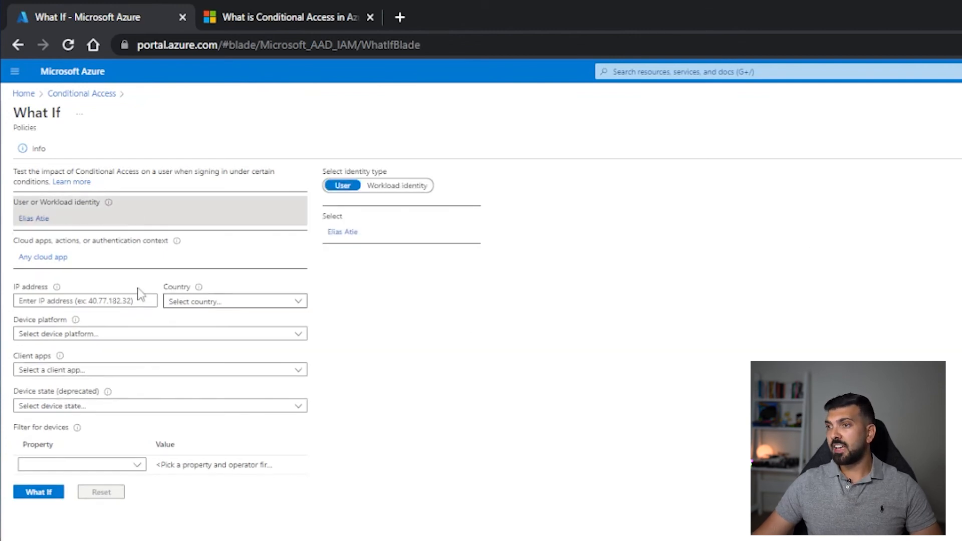
mouse_move(278, 352)
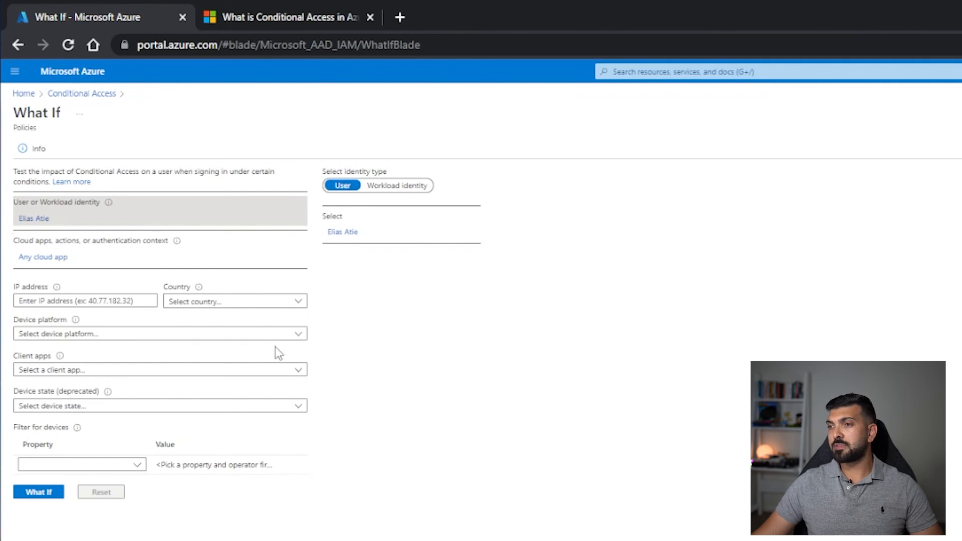
click(159, 369)
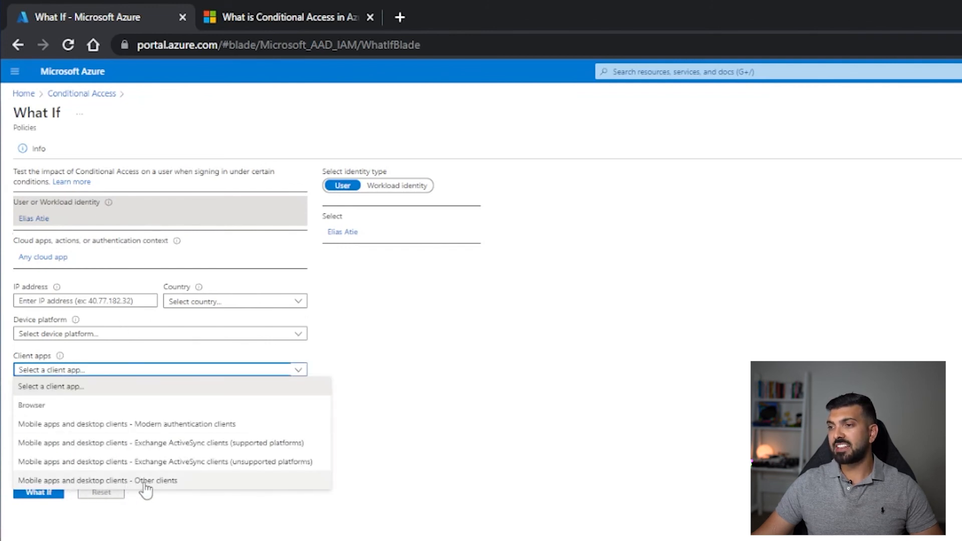
click(98, 480)
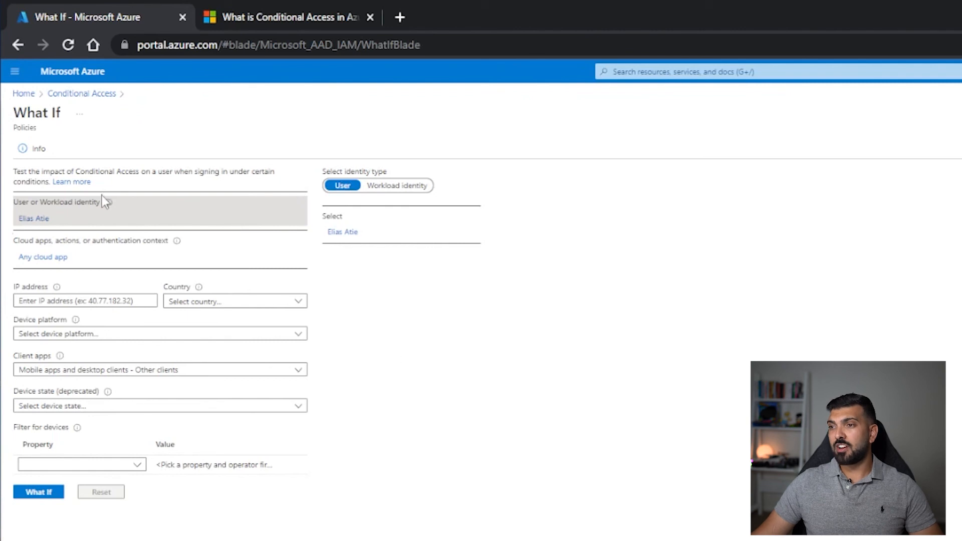
mouse_move(152, 372)
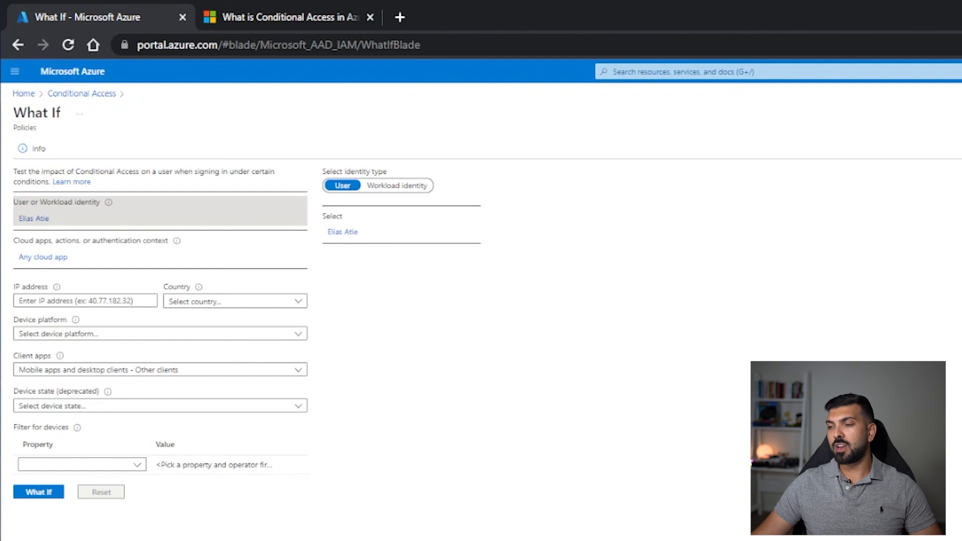
Step: Evaluate What If, confirming Geofencing and Legacy Auth and MFA Everything apply, and review the not-applying list
click(38, 491)
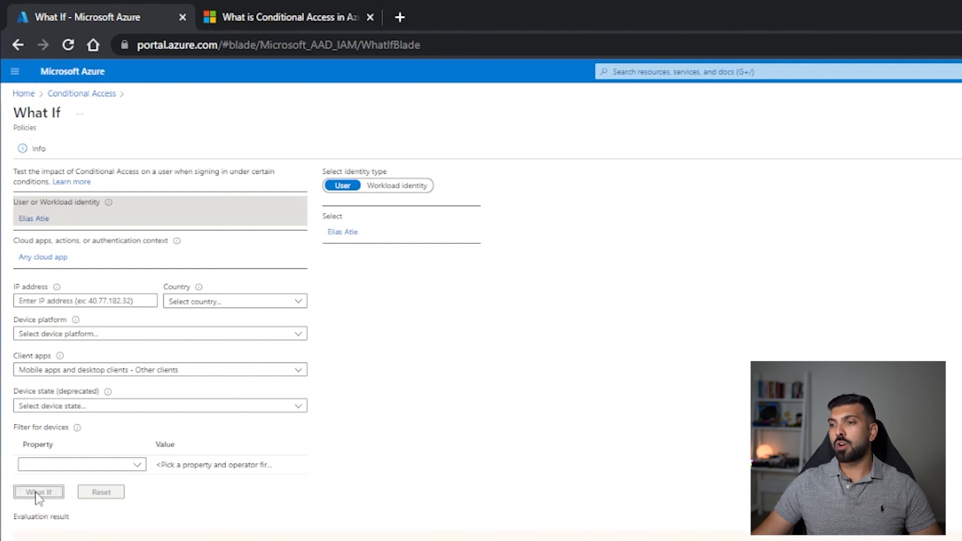
click(39, 491)
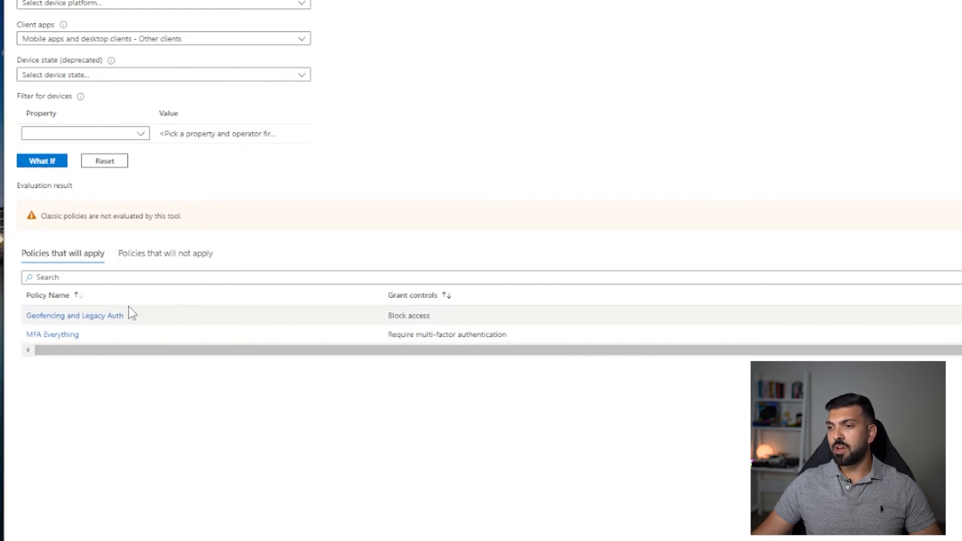
mouse_move(488, 335)
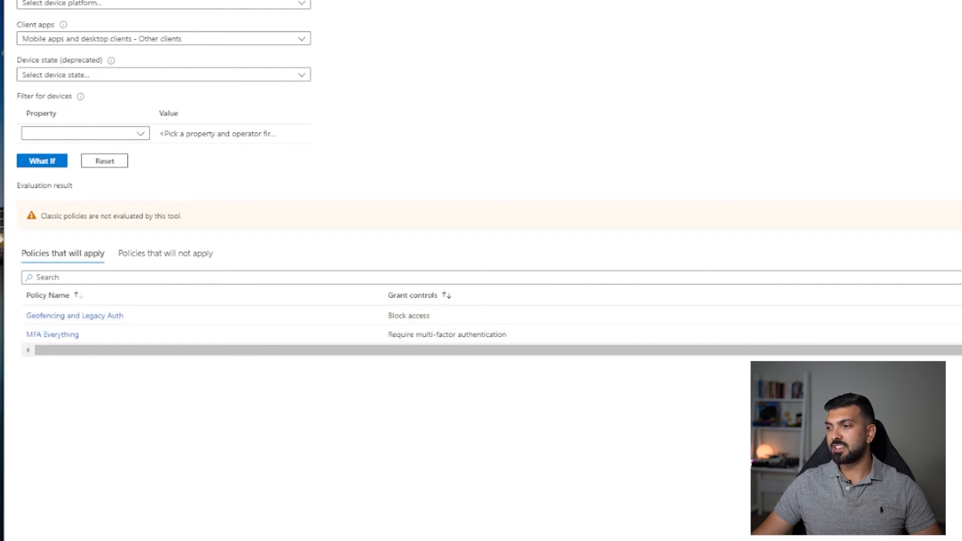
scroll(right, 3)
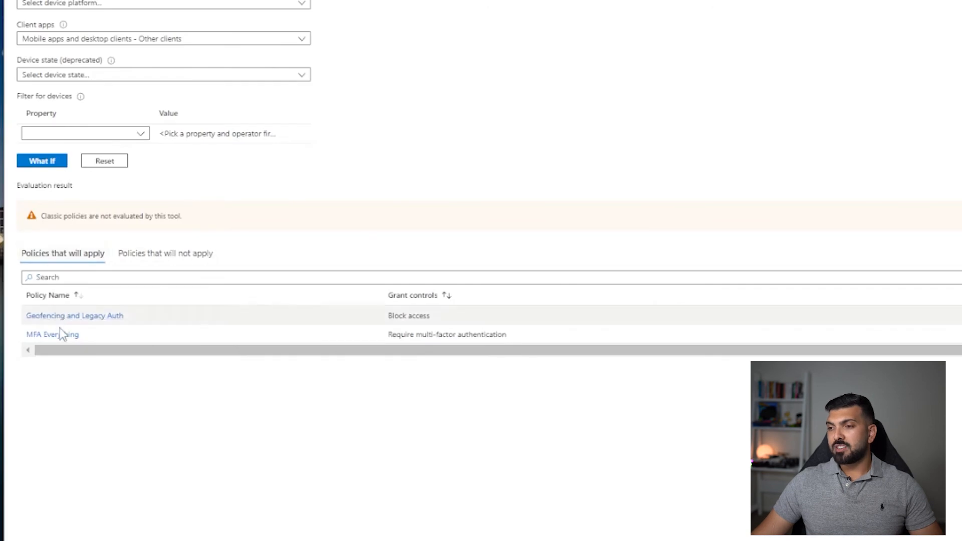
click(167, 252)
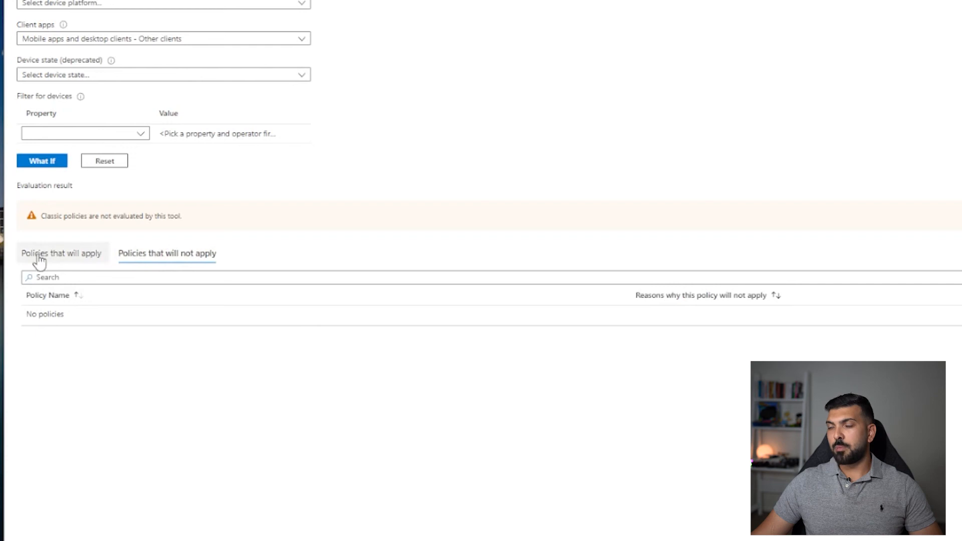
click(61, 253)
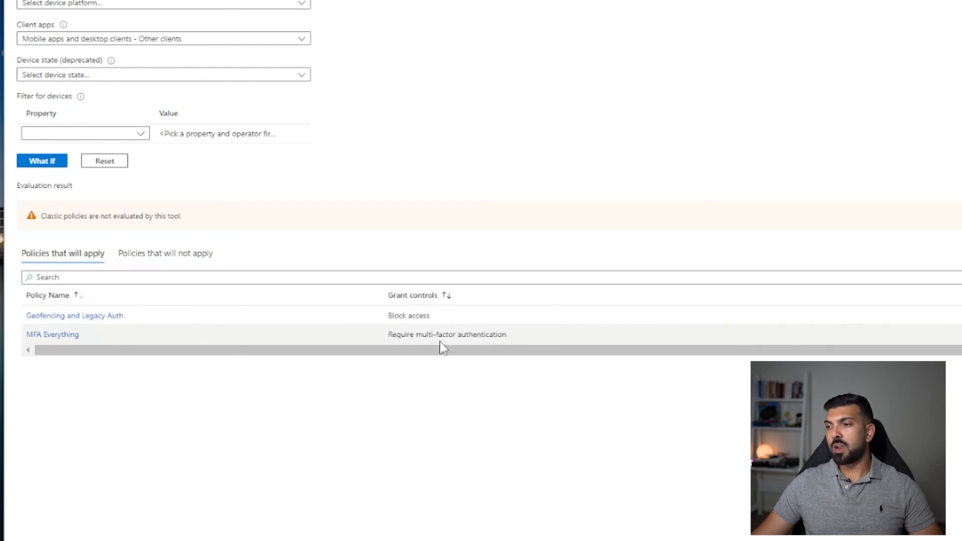
mouse_move(419, 370)
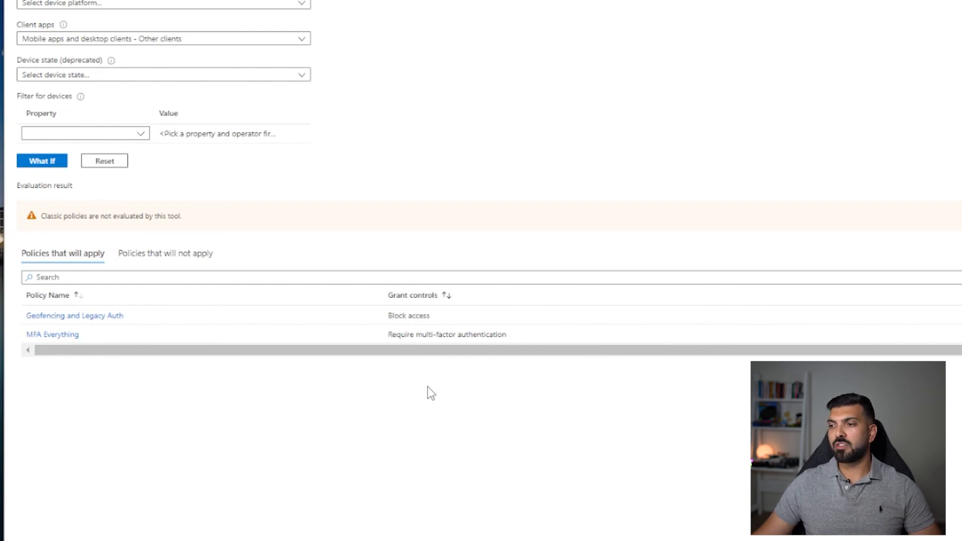
mouse_move(454, 387)
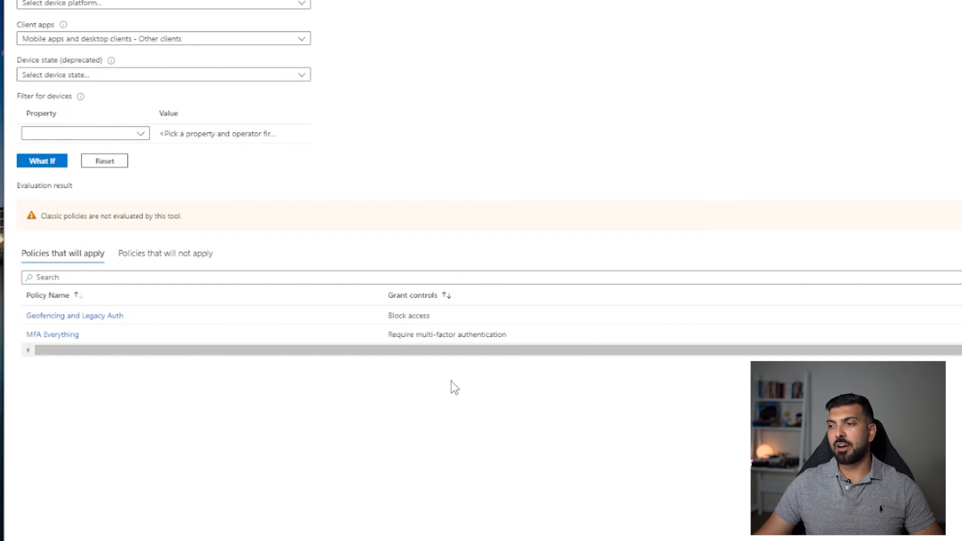